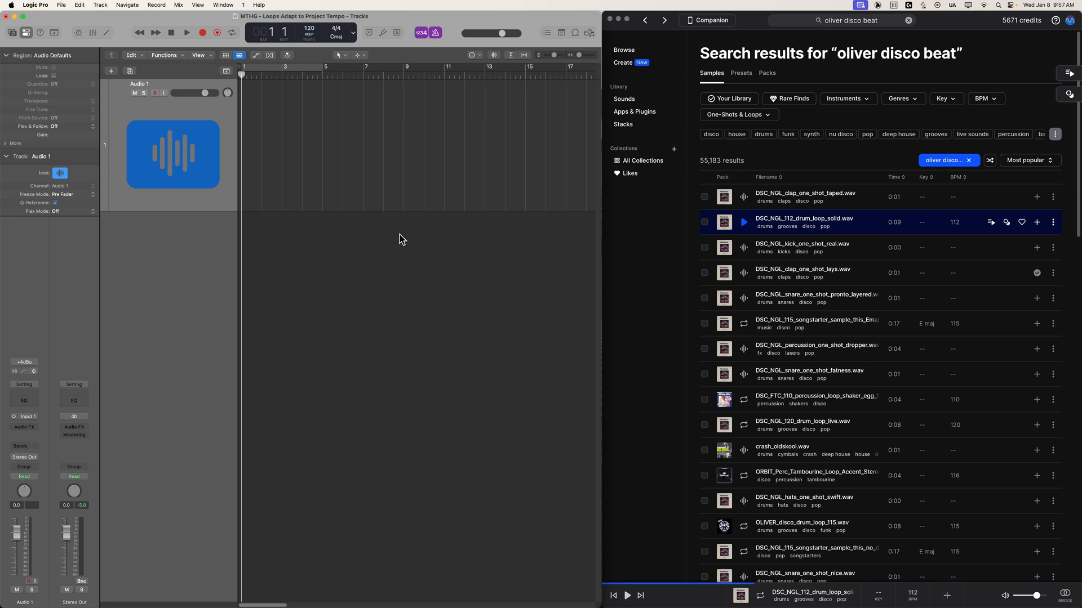
mouse_move(913, 152)
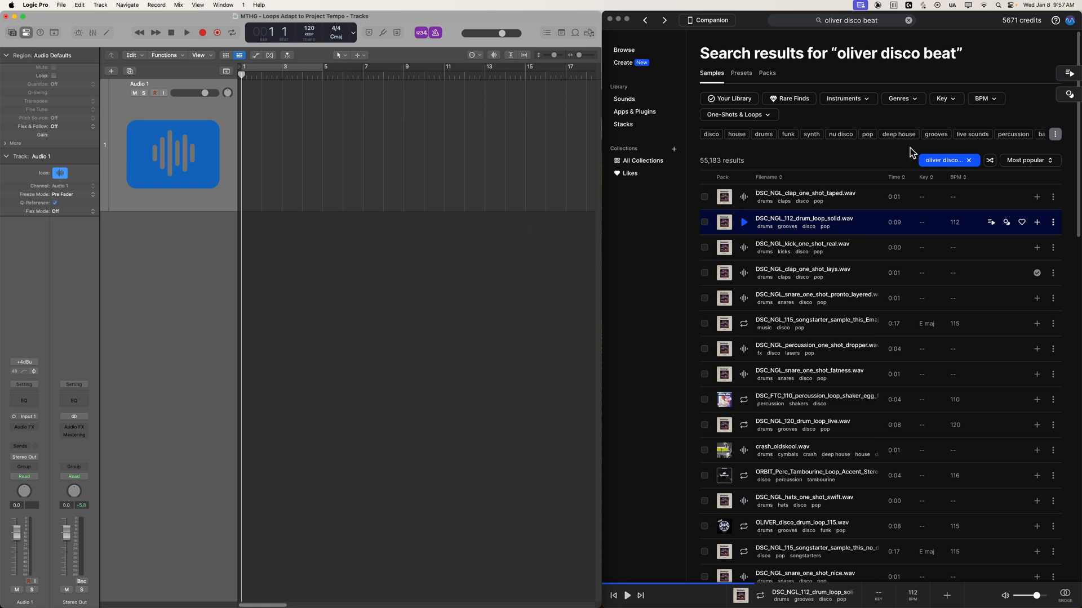
mouse_move(315, 138)
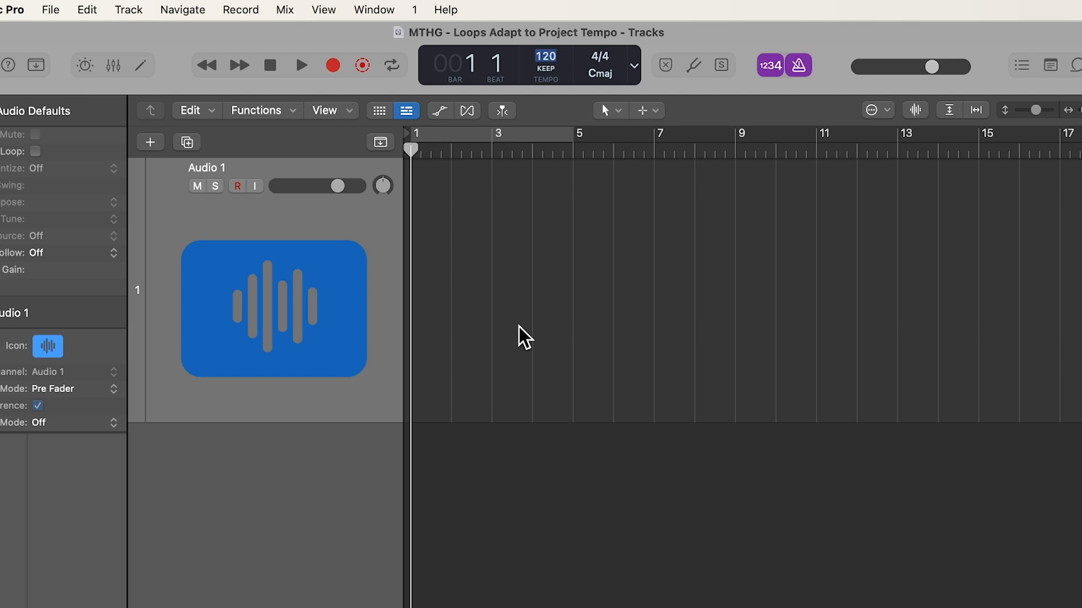
Enter 117 as the project tempo, replacing 120 BPM
text(117)
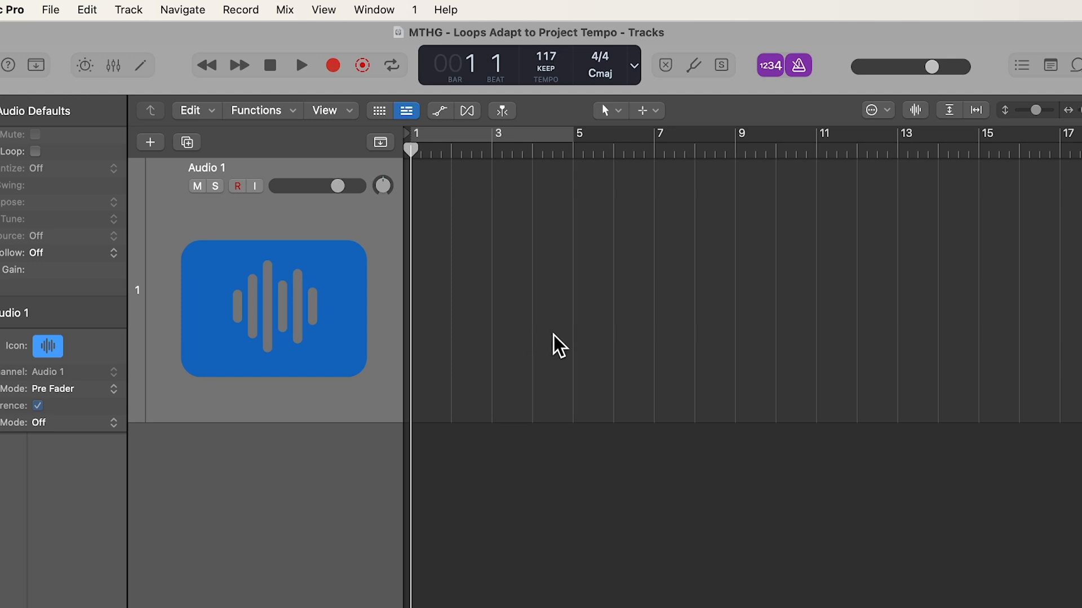
mouse_move(590, 339)
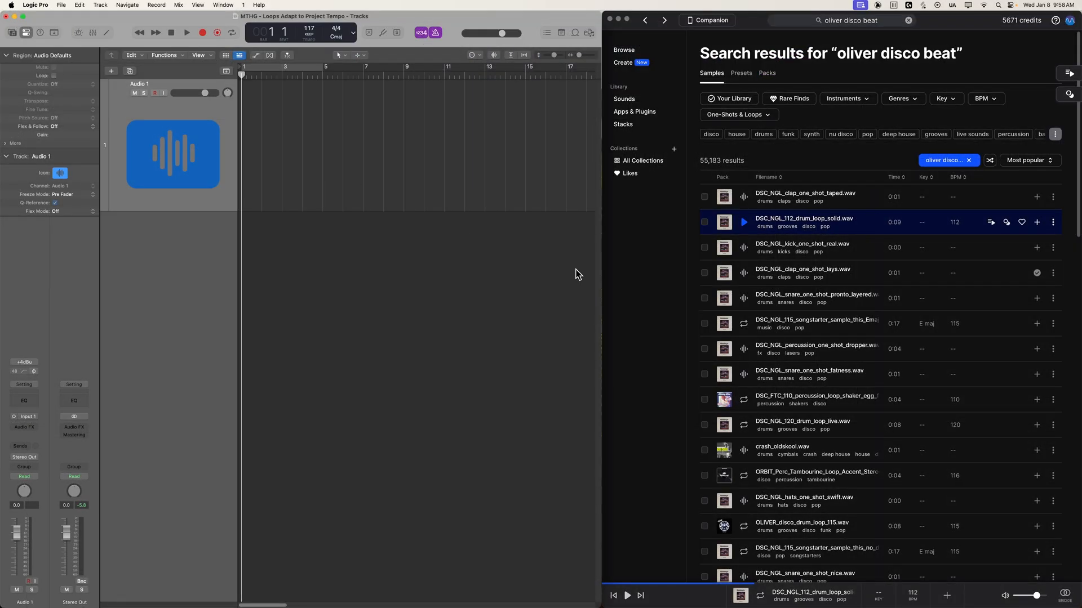
mouse_move(957, 240)
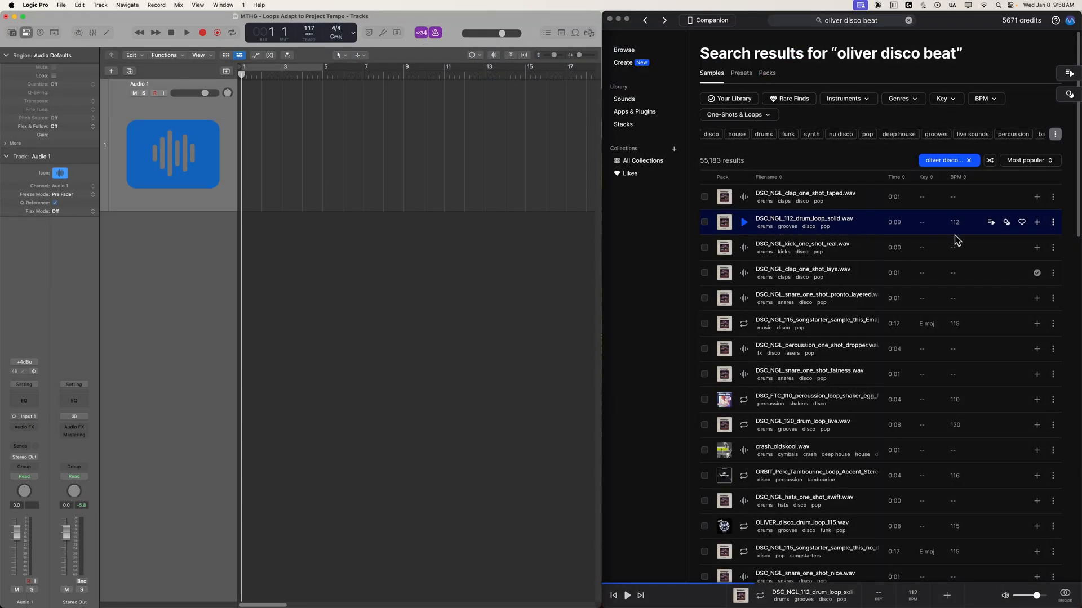
Audition DSC_NGL_112_drum_loop_solid.wav from Splice's oliver disco beat results
click(743, 222)
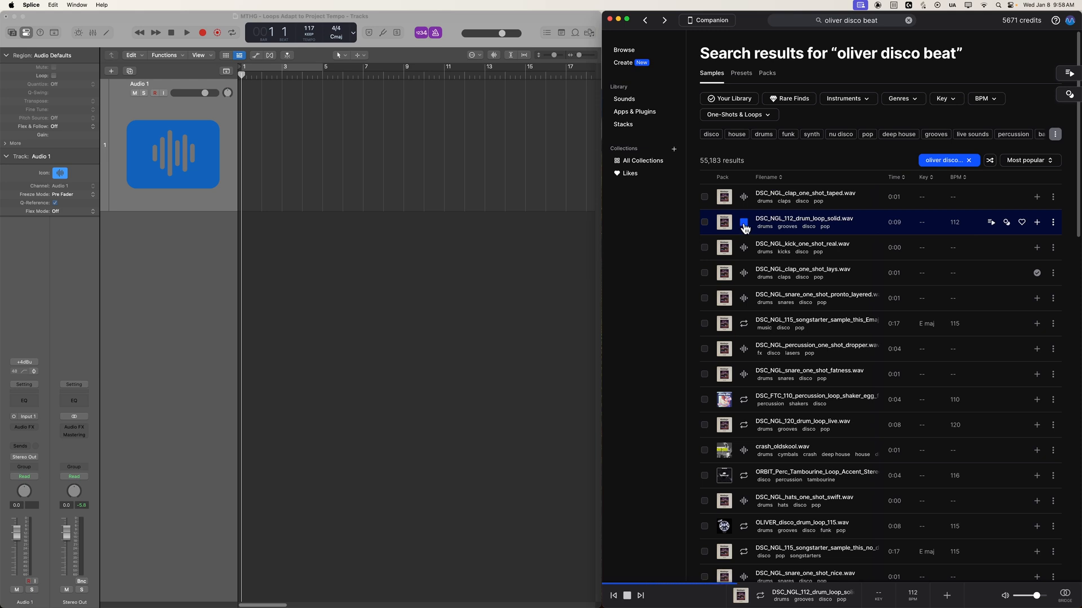
click(744, 222)
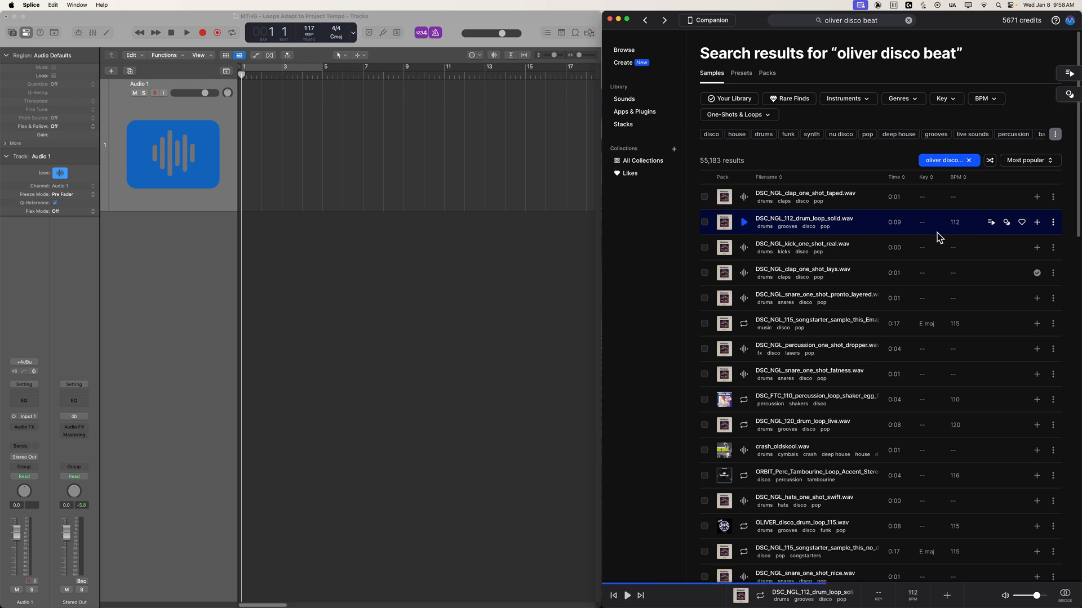
mouse_move(964, 230)
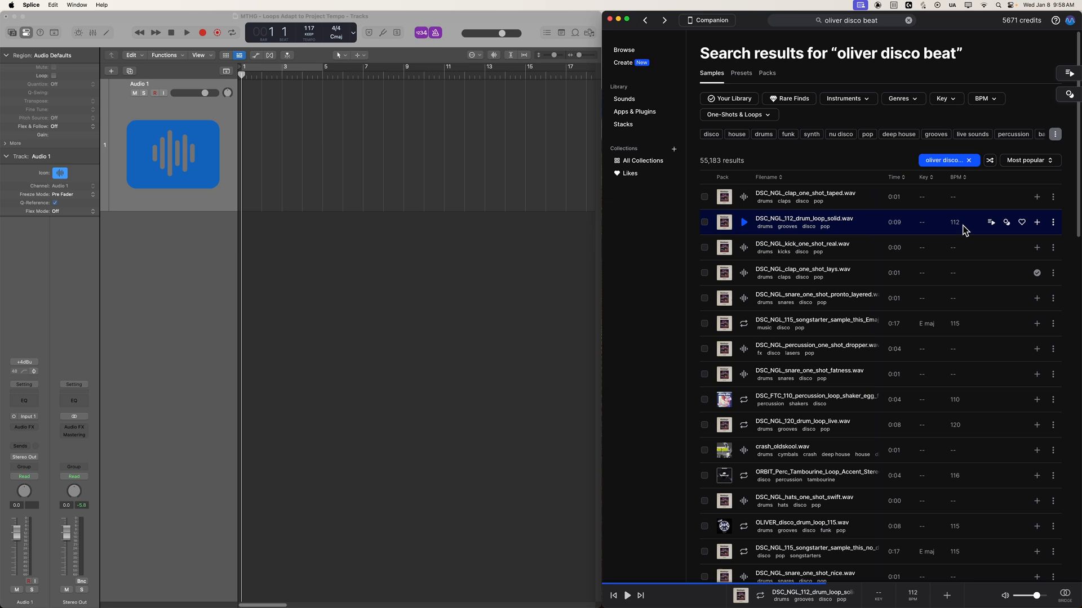
mouse_move(724, 222)
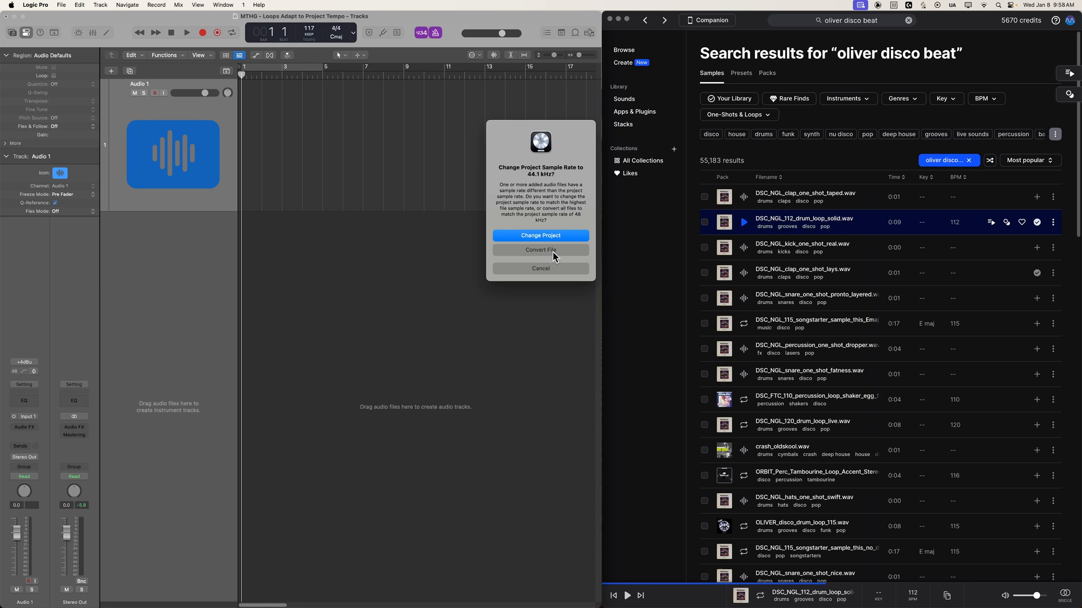
Convert the dropped drum loop's sample rate to match the project
click(540, 249)
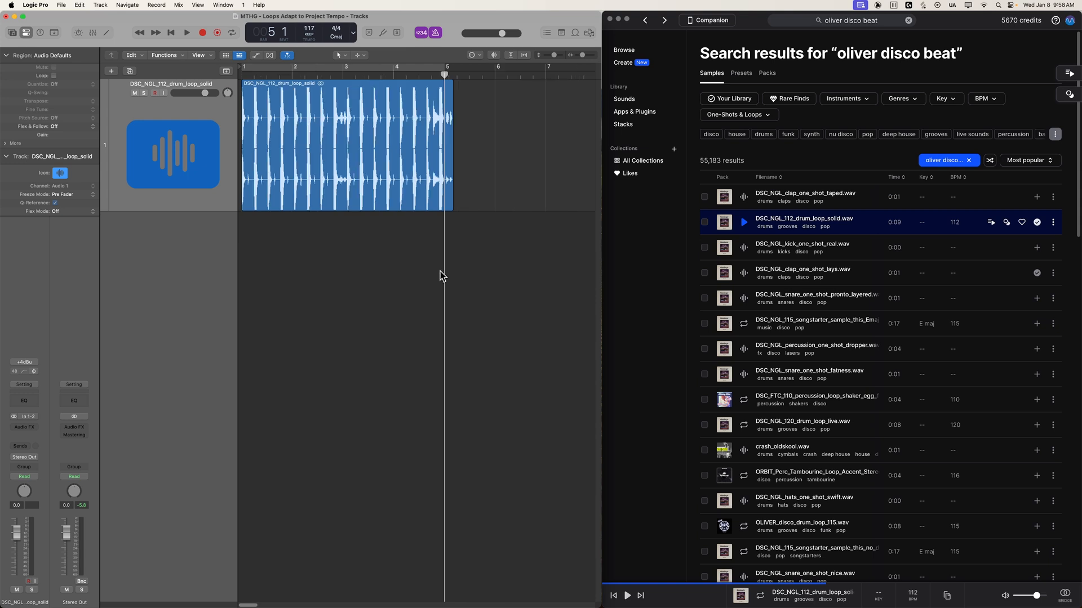
mouse_move(500, 134)
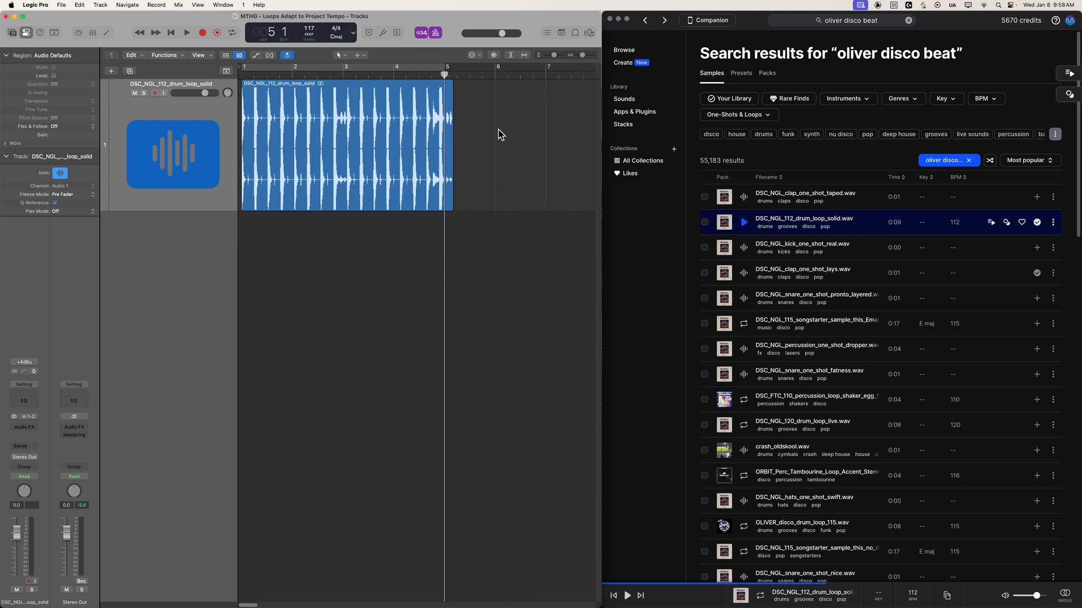
Snap regions to absolute values and time-stretch the drum loop to end at bar 5
click(473, 56)
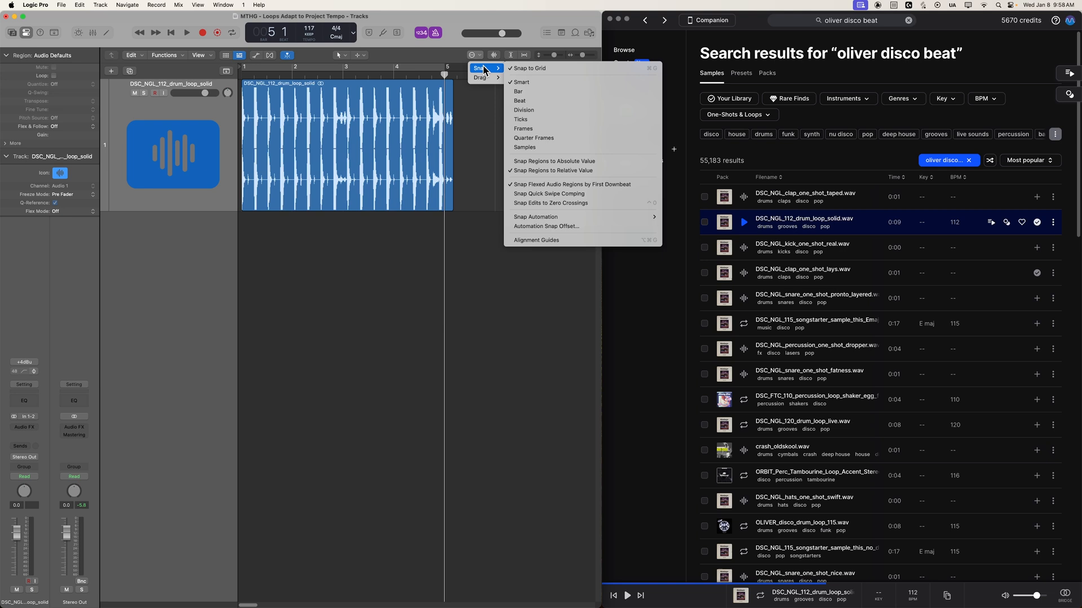
mouse_move(559, 161)
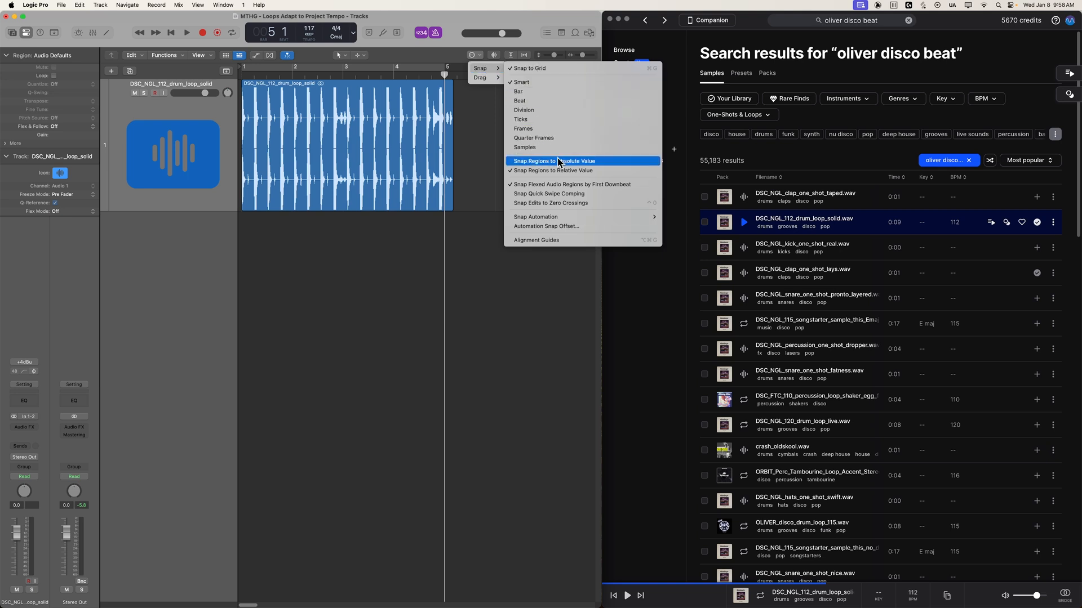
click(548, 161)
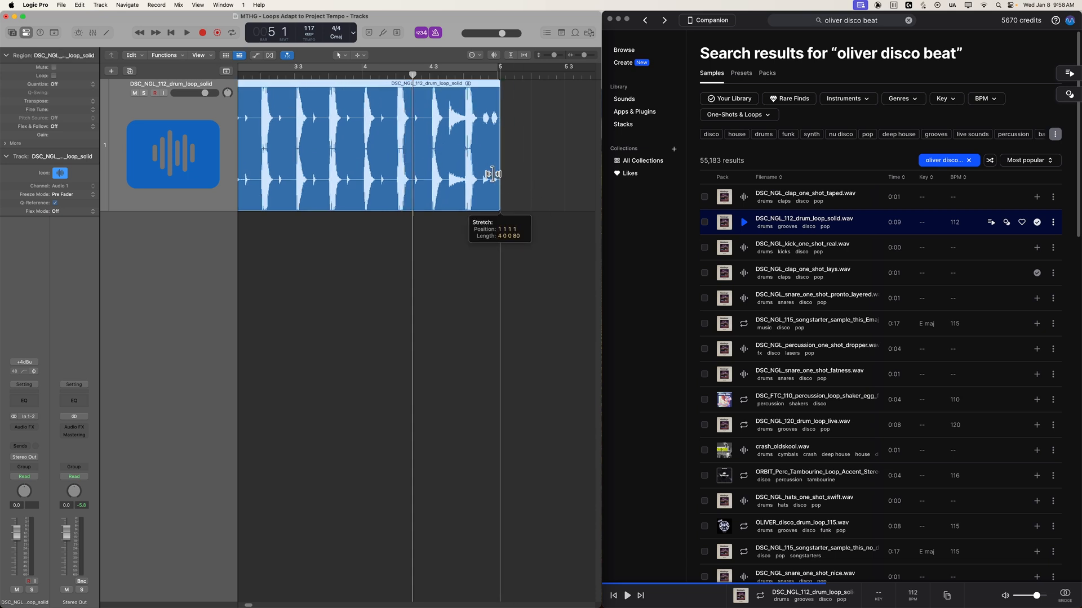
drag(495, 172, 489, 173)
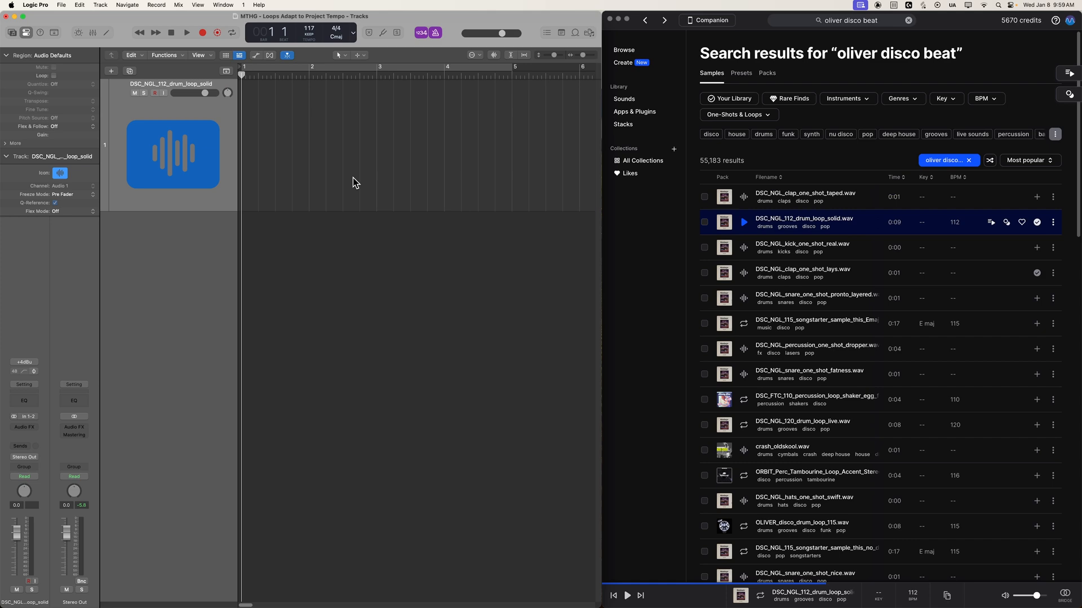
Create one new empty audio track, Audio 1
click(110, 71)
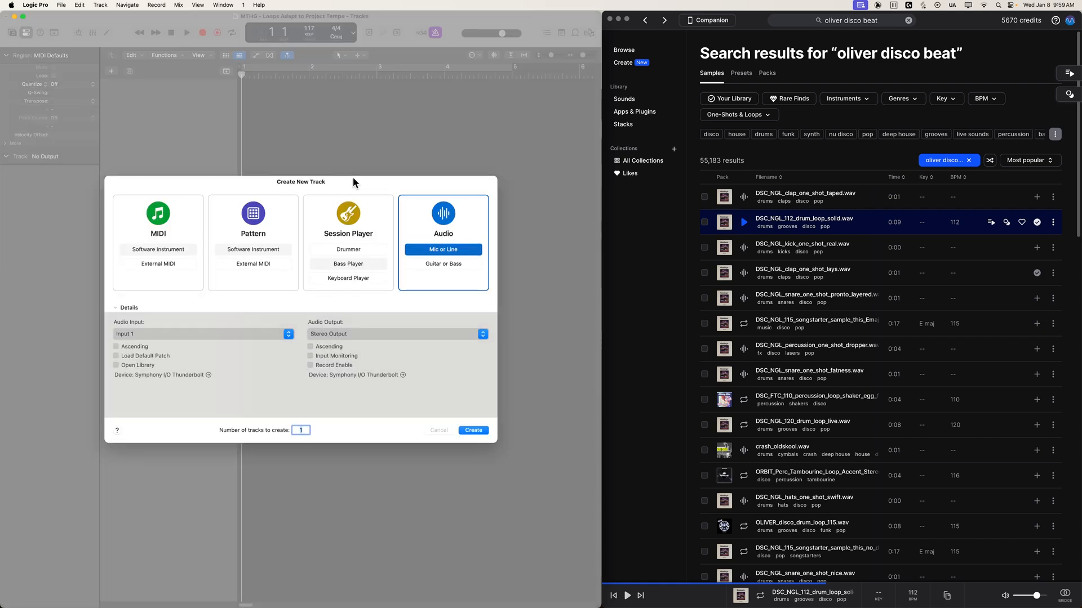
click(473, 431)
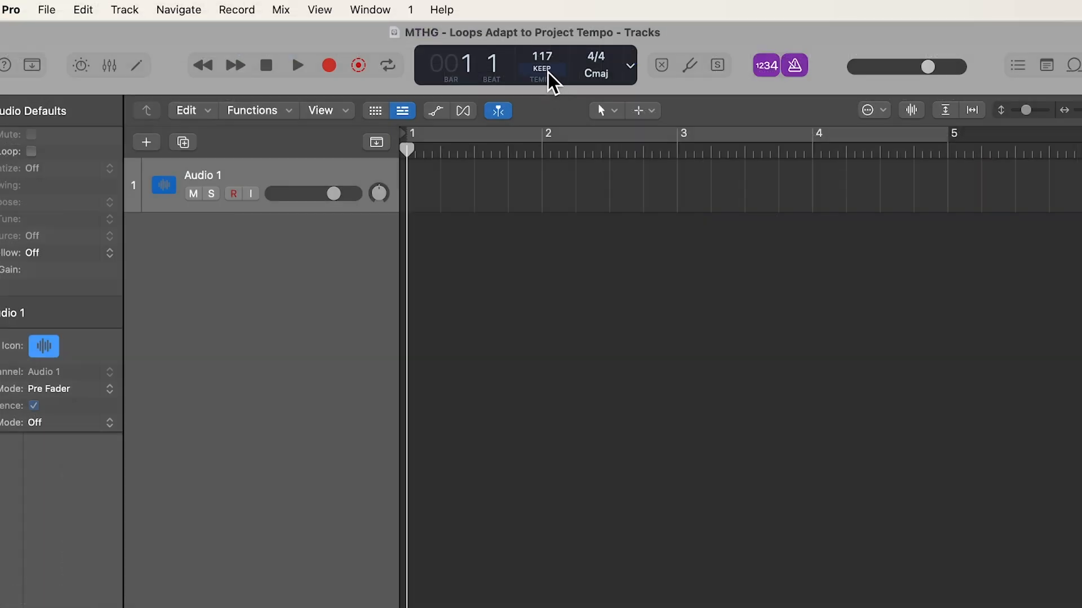
mouse_move(545, 76)
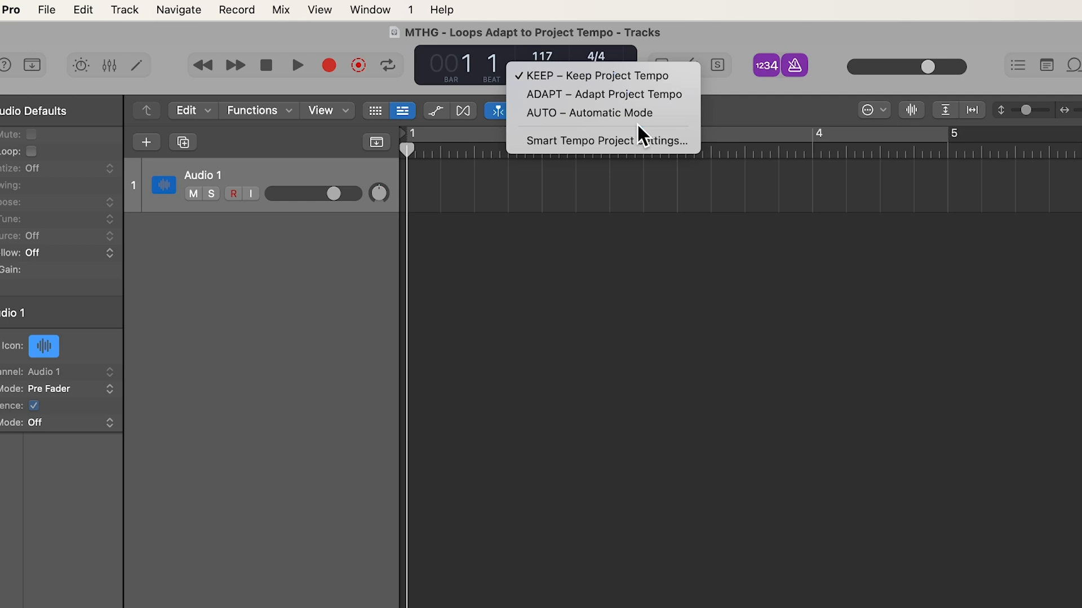
mouse_move(603, 141)
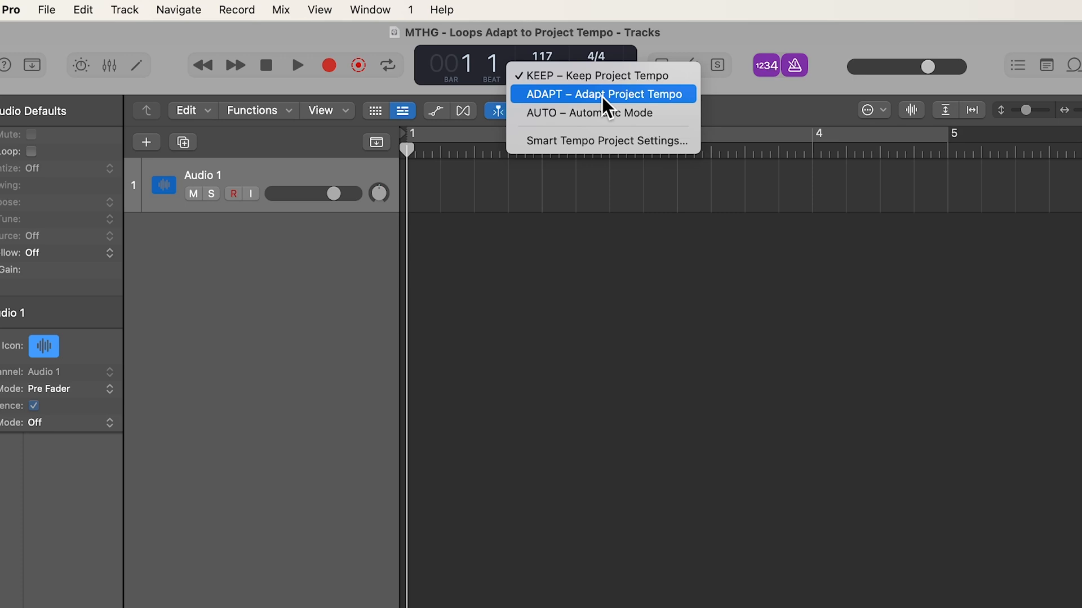
mouse_move(610, 76)
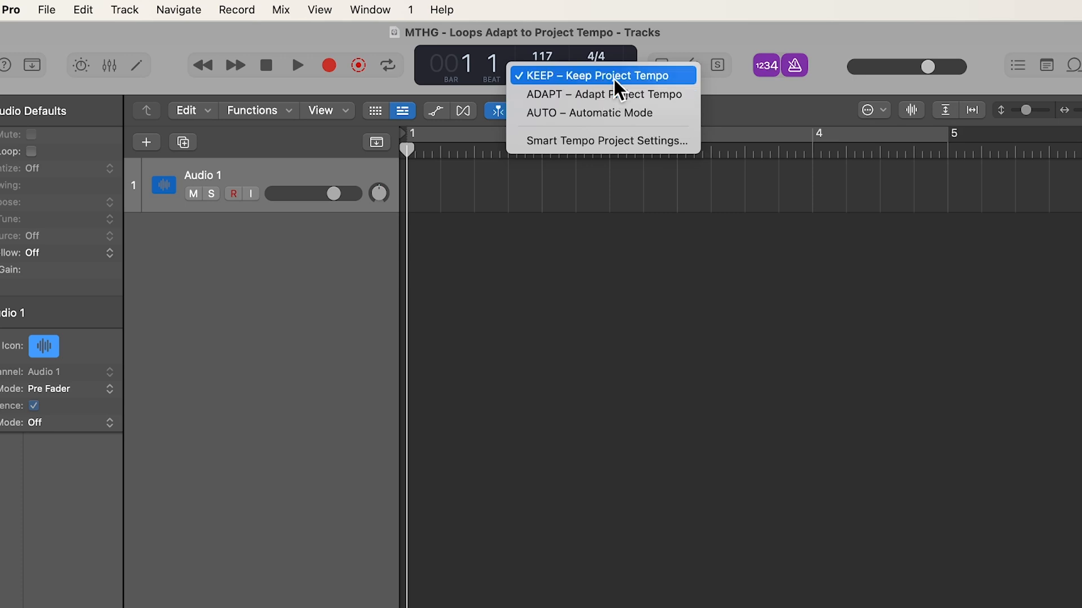
mouse_move(601, 141)
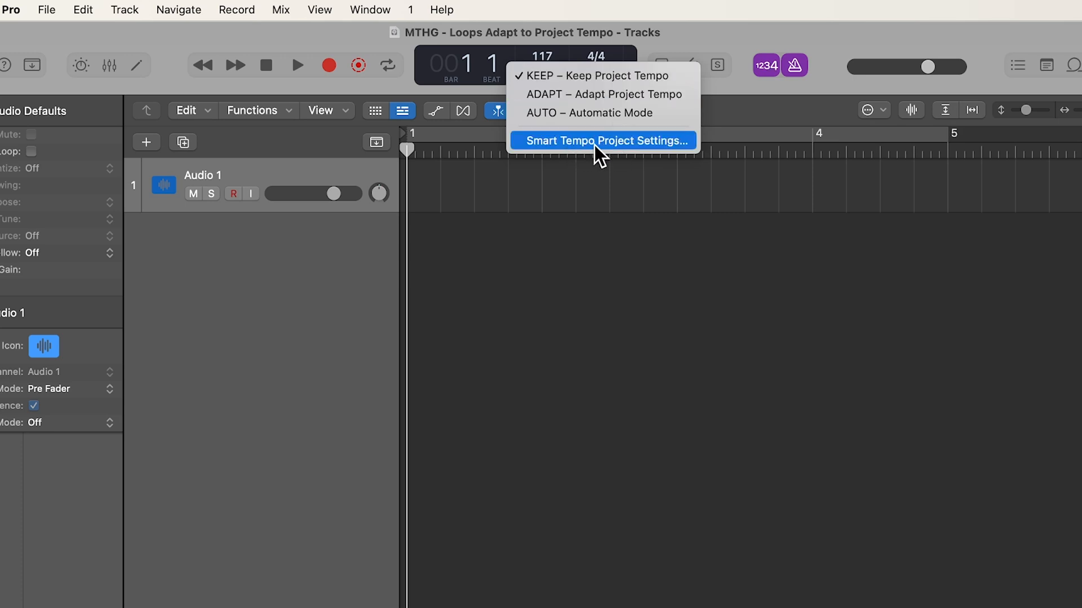
In Smart Tempo Project Settings, set imported files to Flex & Follow On
click(602, 141)
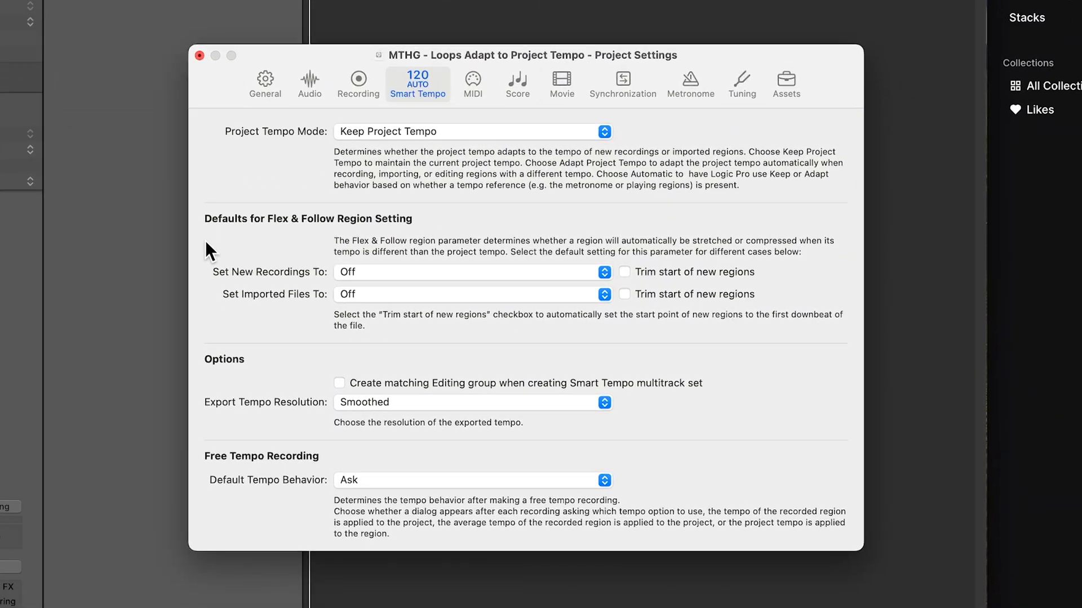
mouse_move(393, 233)
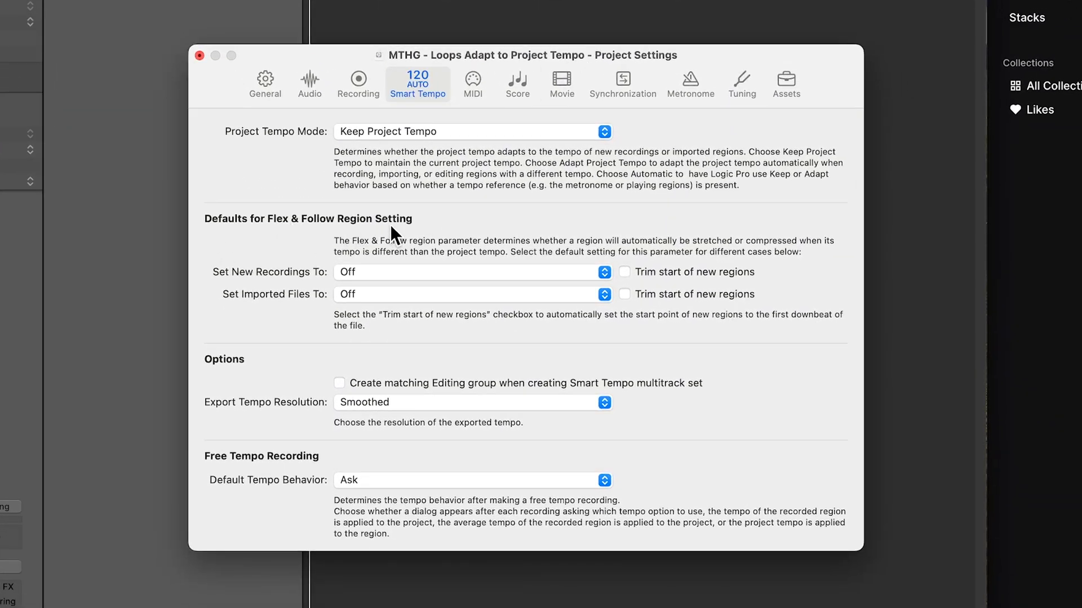
mouse_move(229, 318)
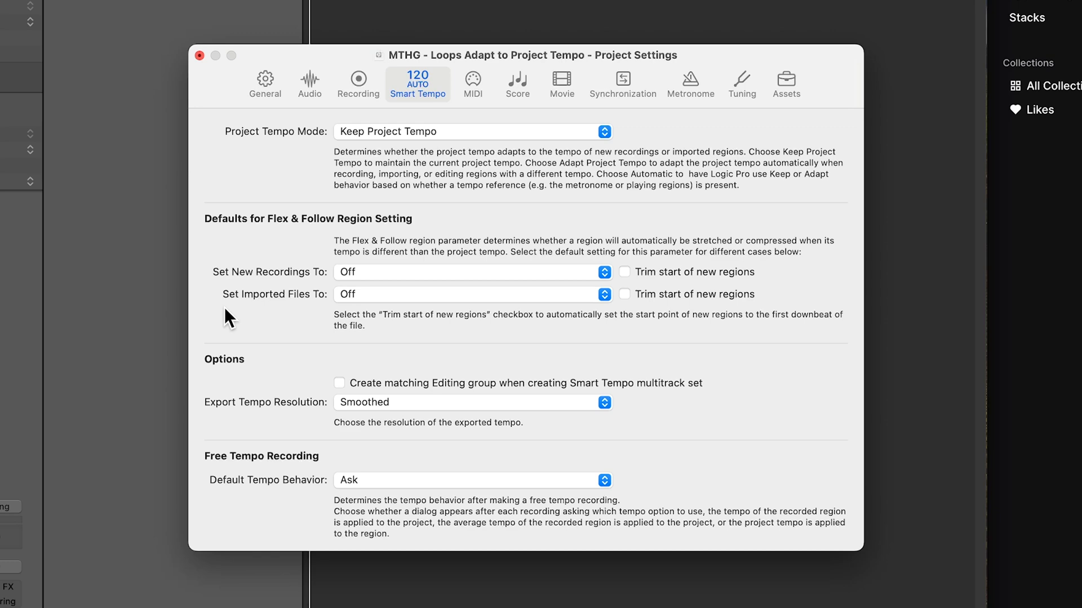
click(473, 294)
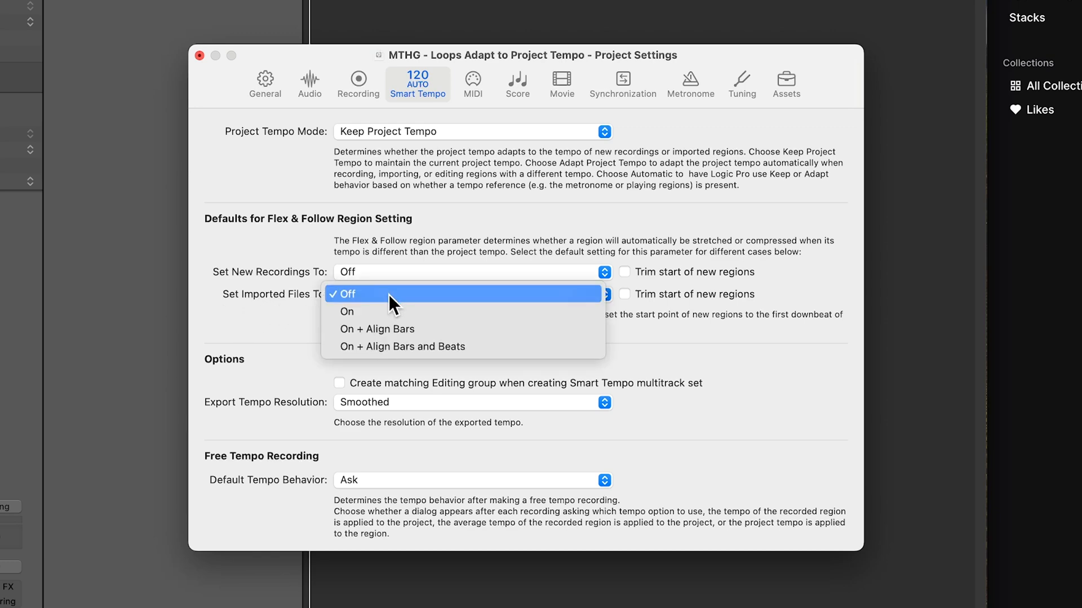
click(346, 311)
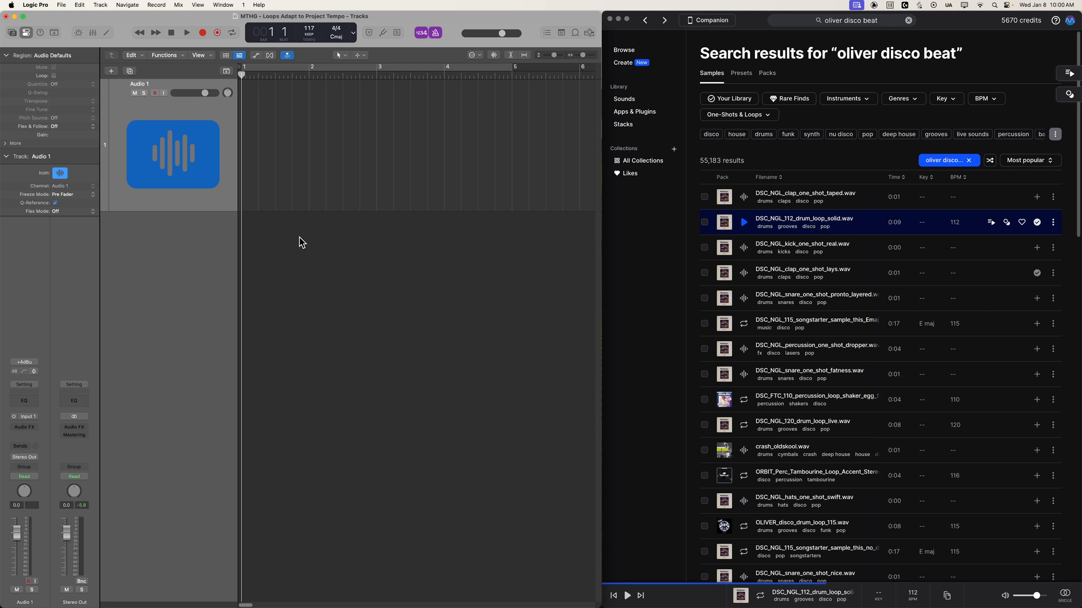
mouse_move(301, 240)
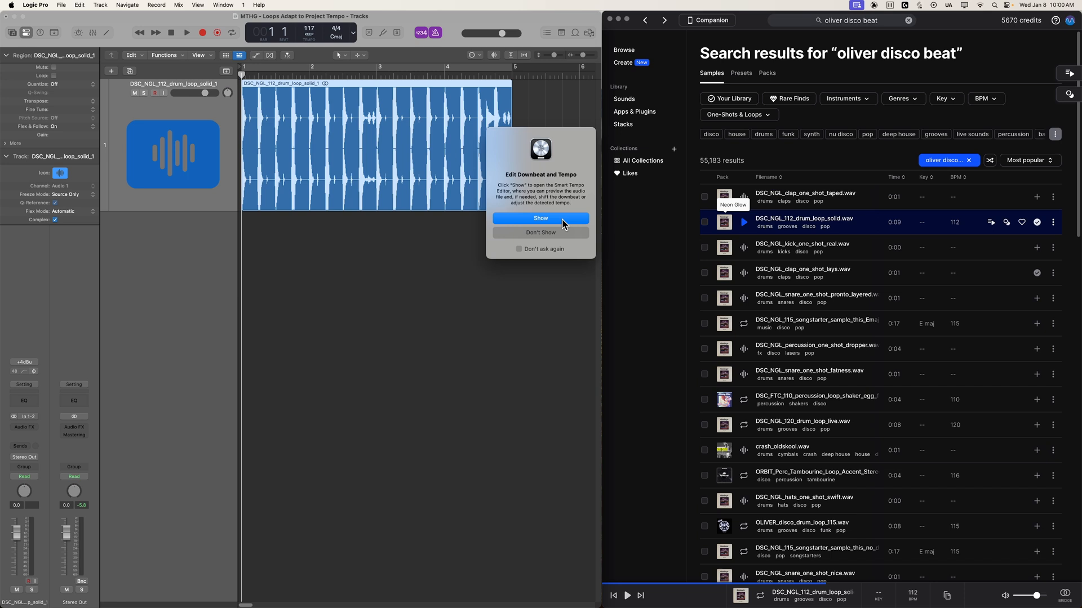
Open the Smart Tempo editor for the imported 112 BPM drum loop
click(540, 219)
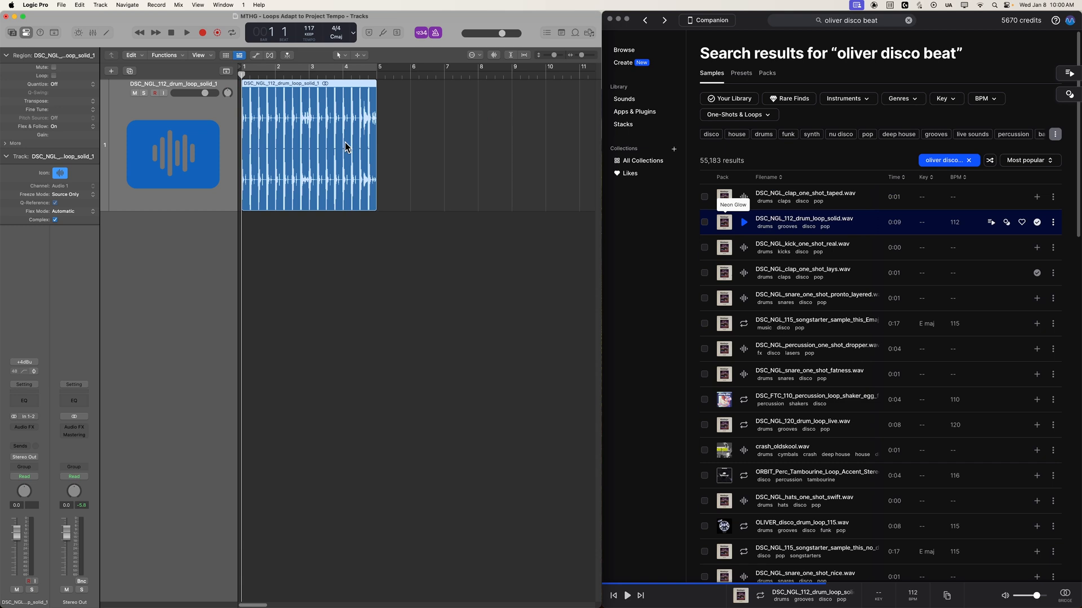
Loop the Drums region out to bar 17, then deselect the regions
drag(374, 138, 510, 138)
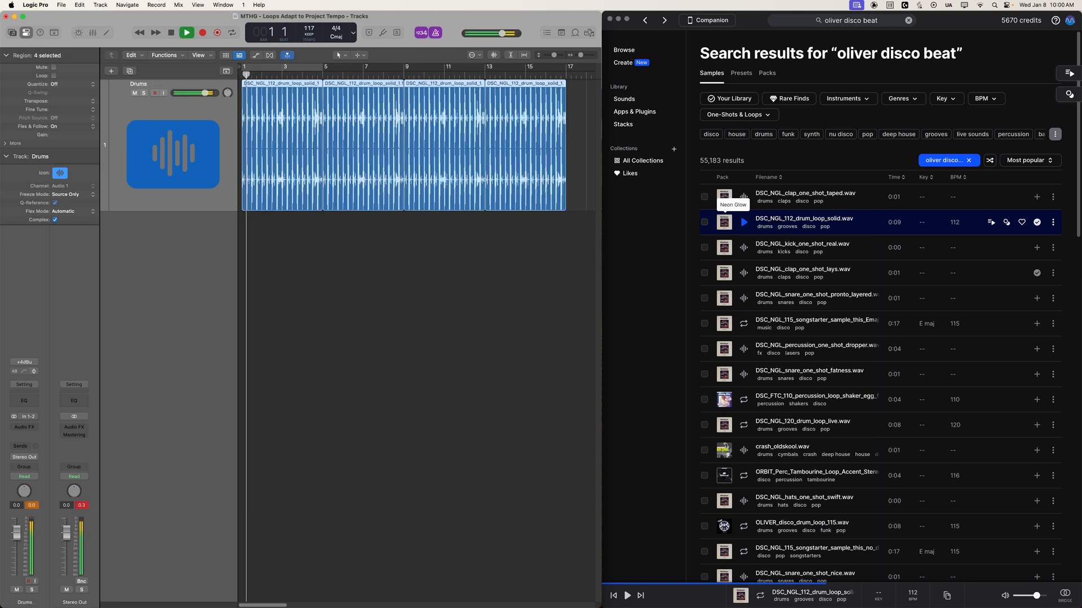
click(185, 33)
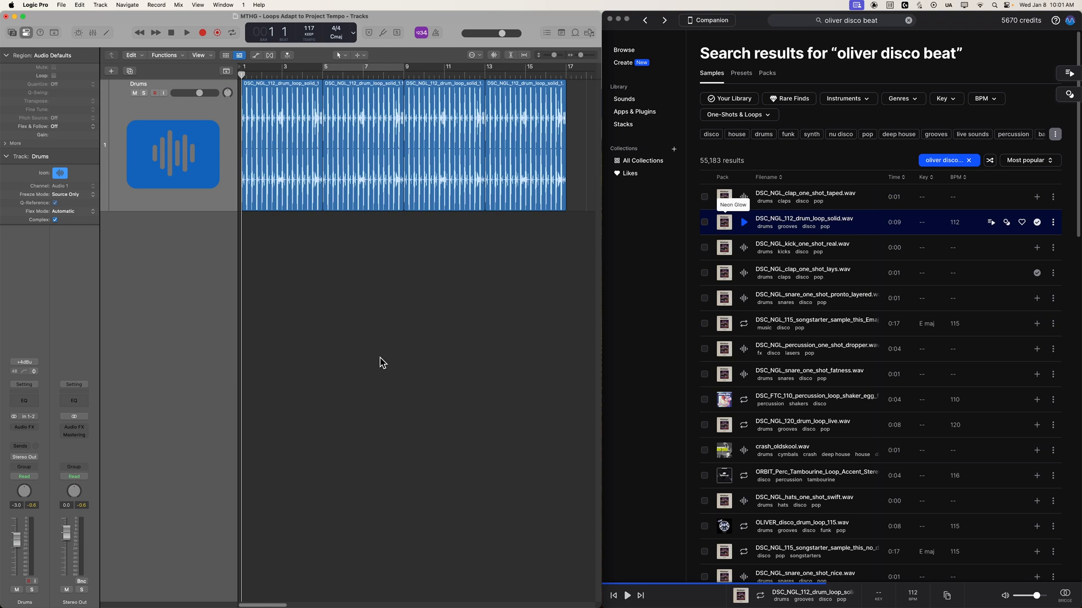
mouse_move(864, 354)
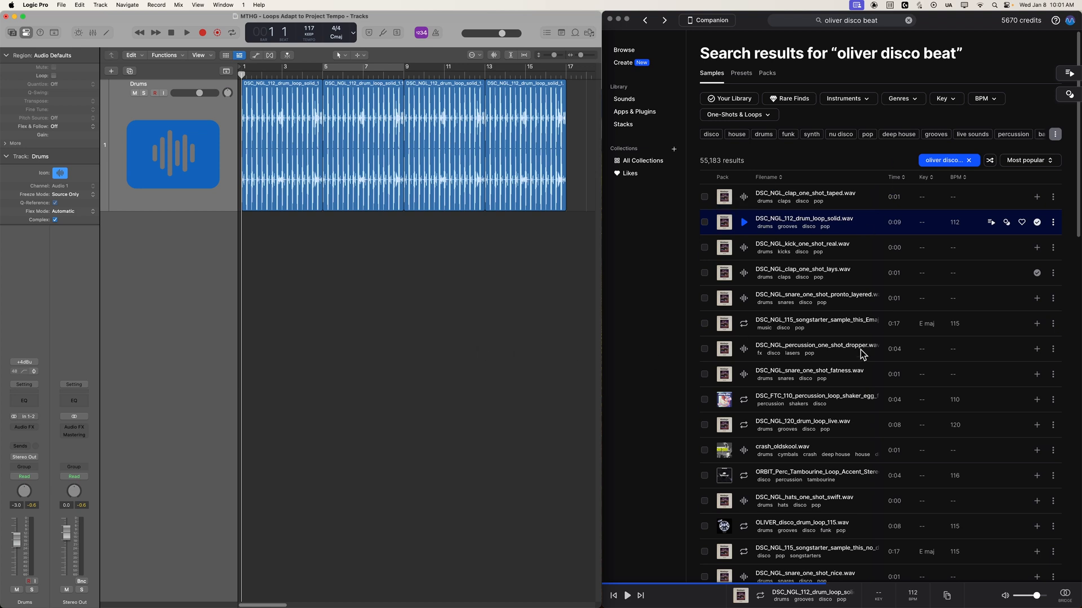
mouse_move(630, 266)
text(disco bass)
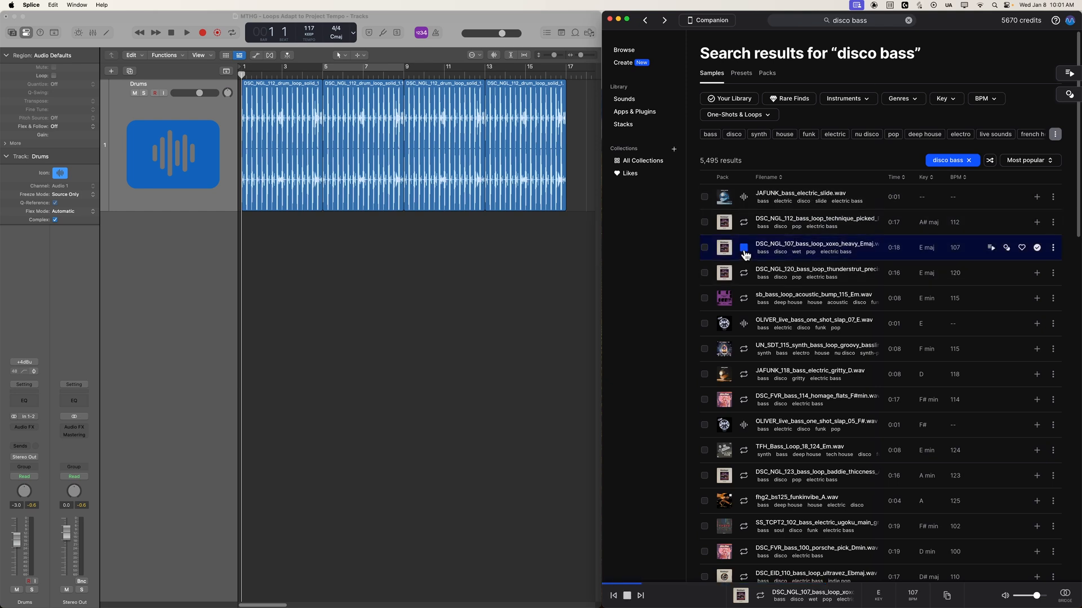
Stop the heavy 107 BPM bass preview and loop the Bass region to bar 17
click(744, 248)
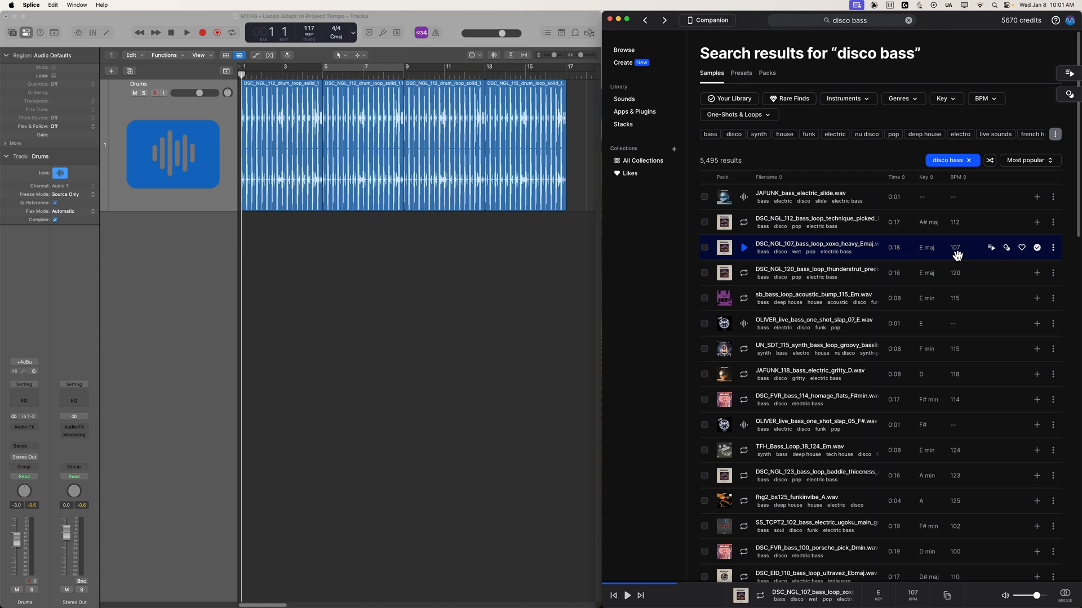
mouse_move(724, 248)
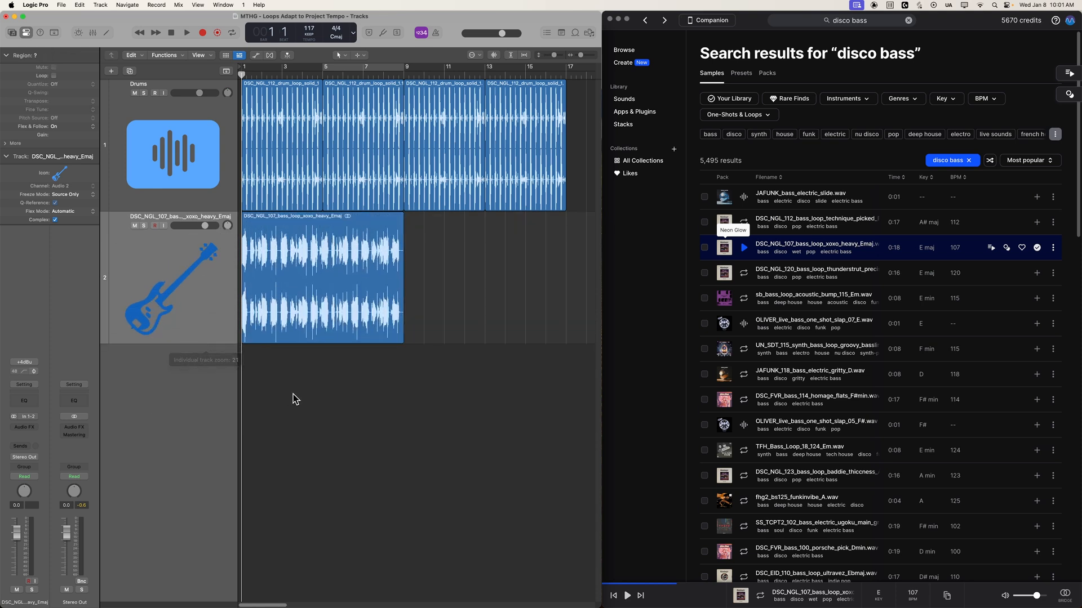
drag(402, 276, 563, 276)
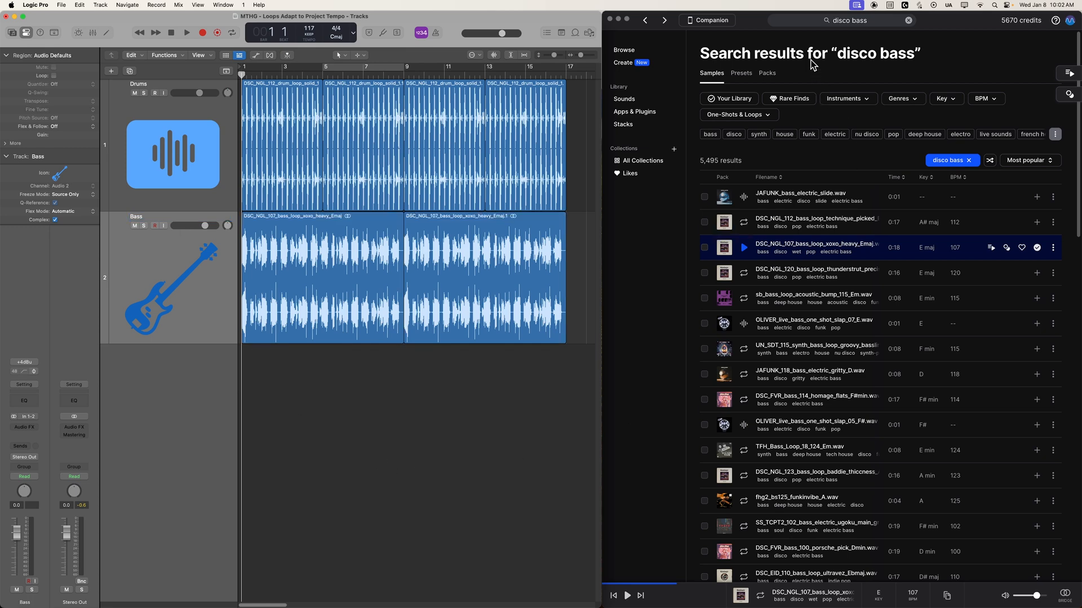
Search Splice for 'synth arps', audition the G minor chords, and return to the C# minor arp
click(862, 20)
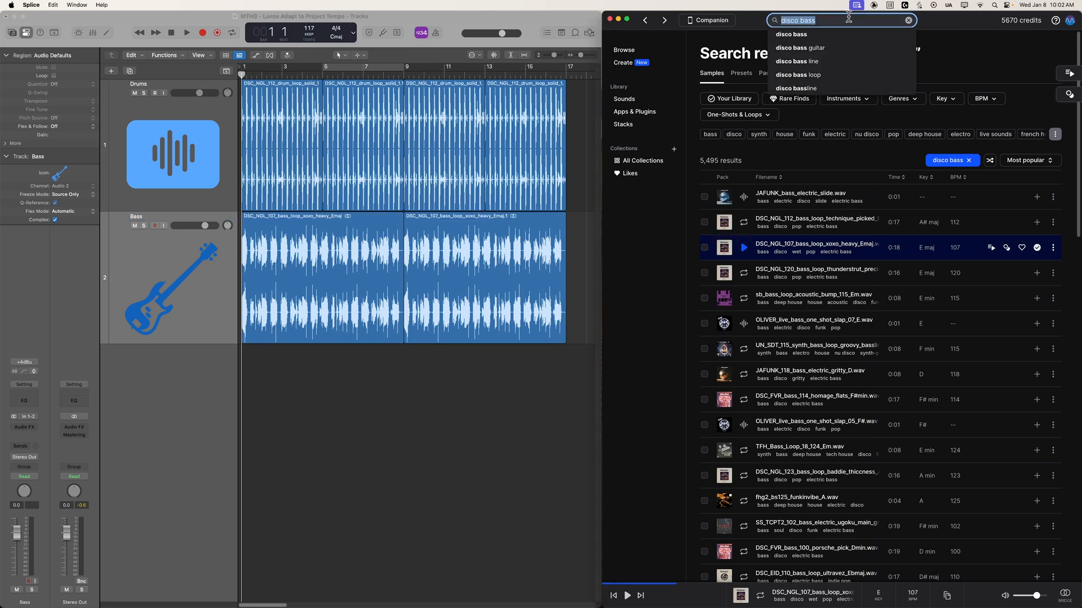
text(synth arps)
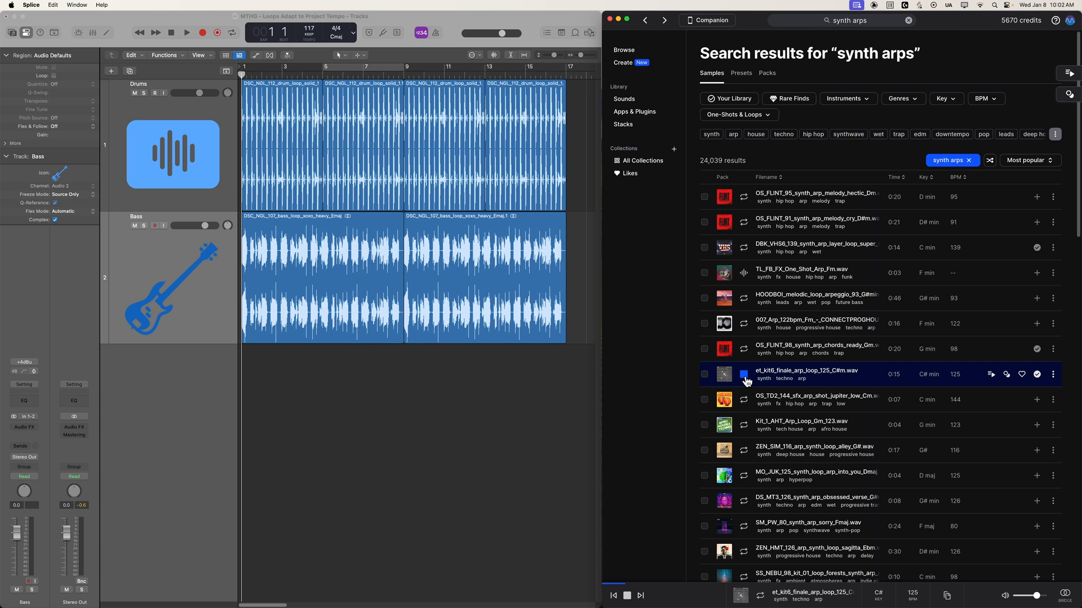
mouse_move(745, 351)
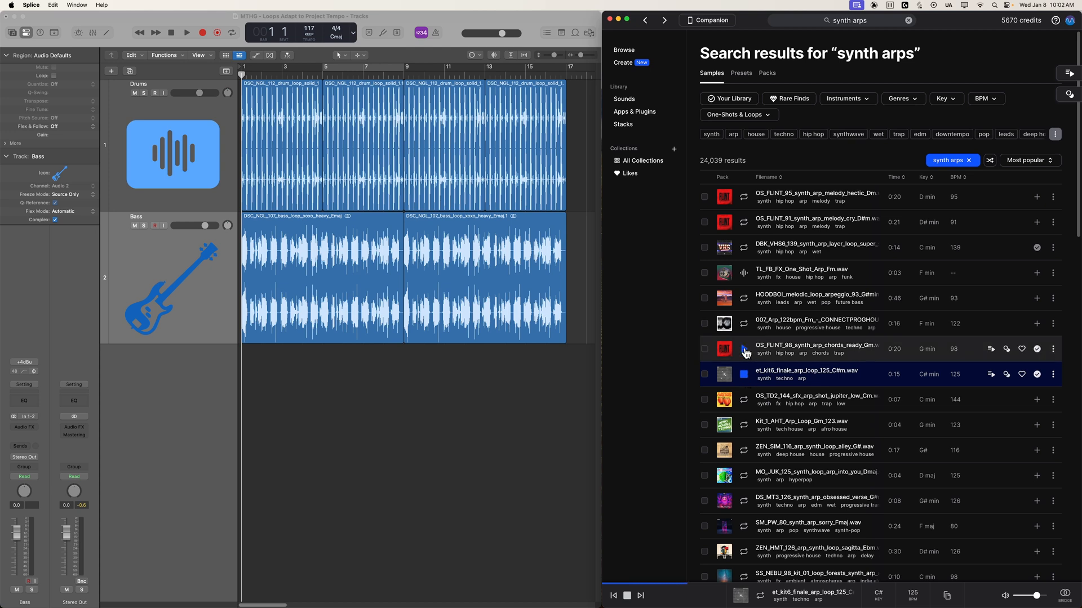
click(744, 349)
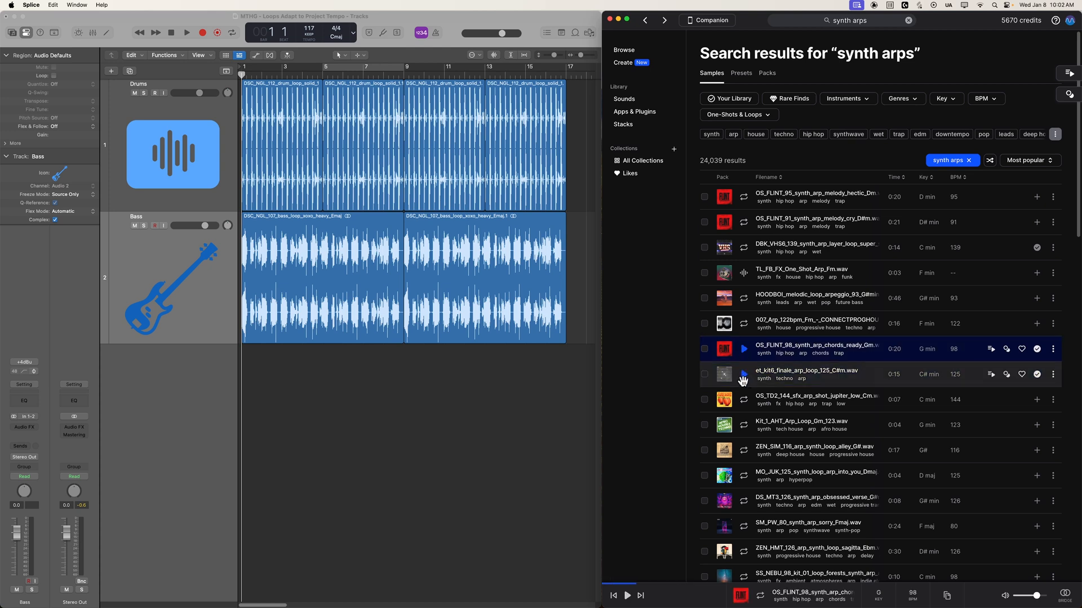
click(804, 374)
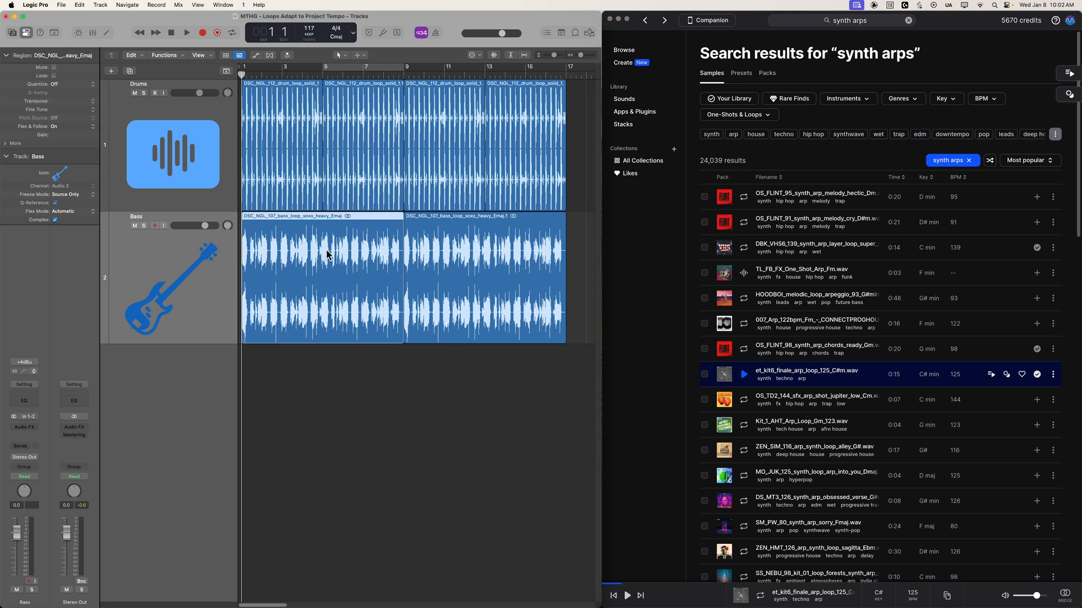
mouse_move(417, 258)
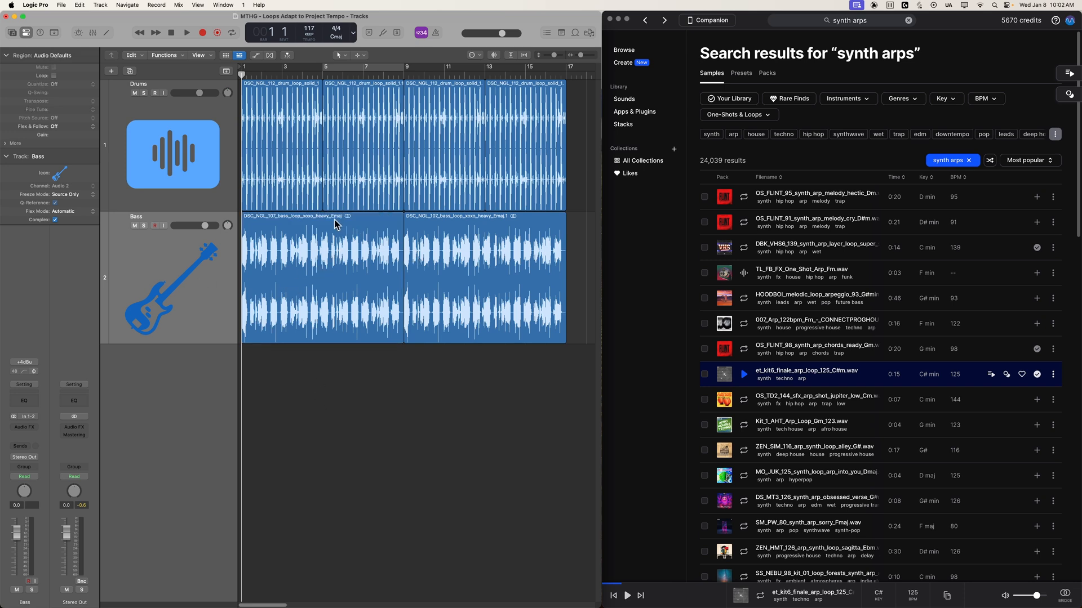
mouse_move(344, 224)
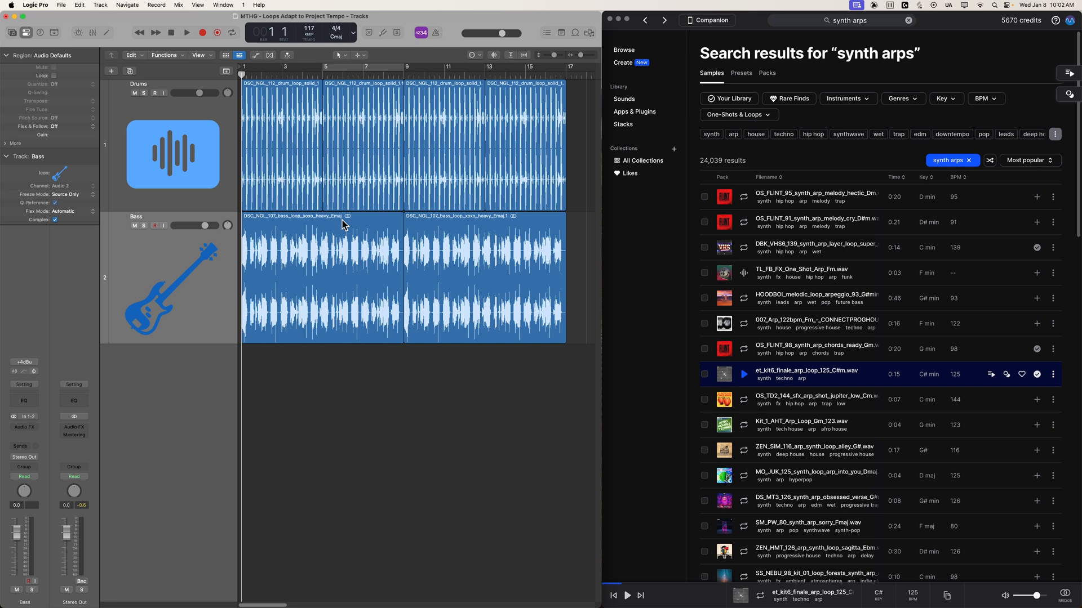
Play the project and add a Tuner plug-in to the Bass channel to check its pitch
click(187, 33)
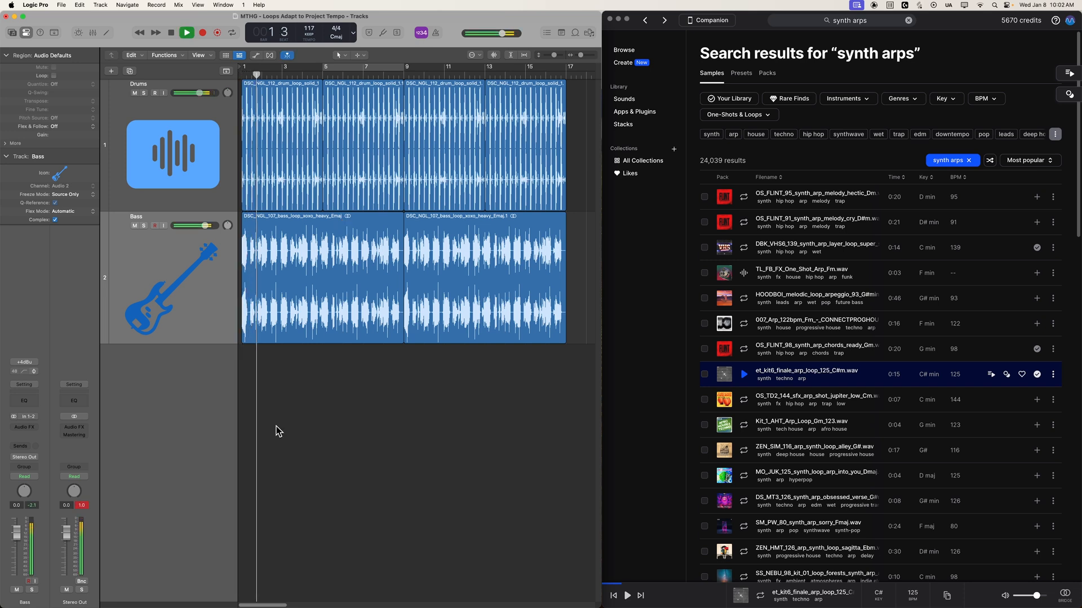
click(90, 32)
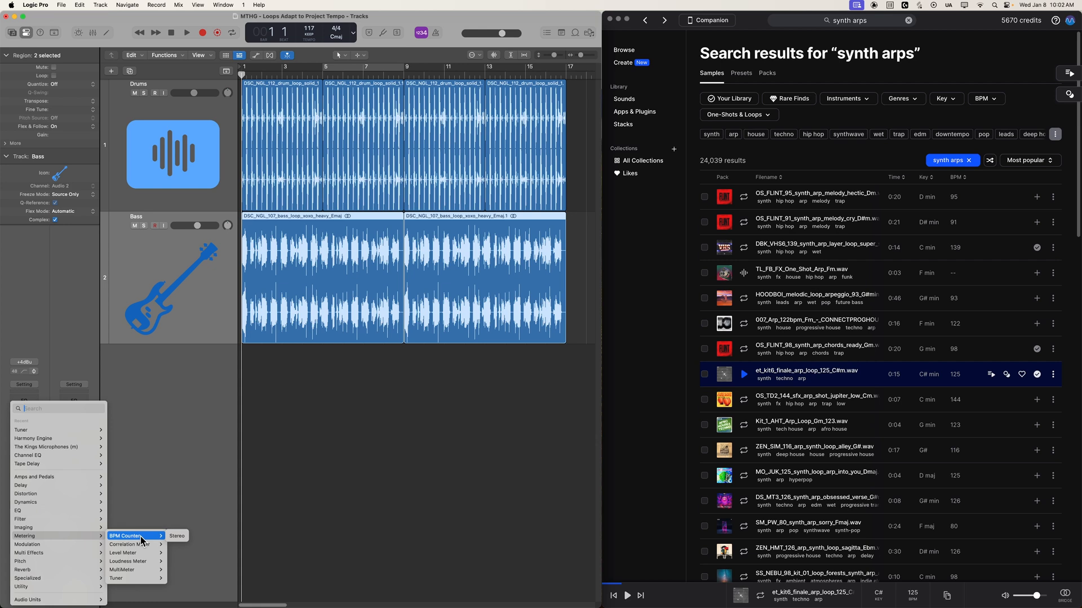
mouse_move(132, 578)
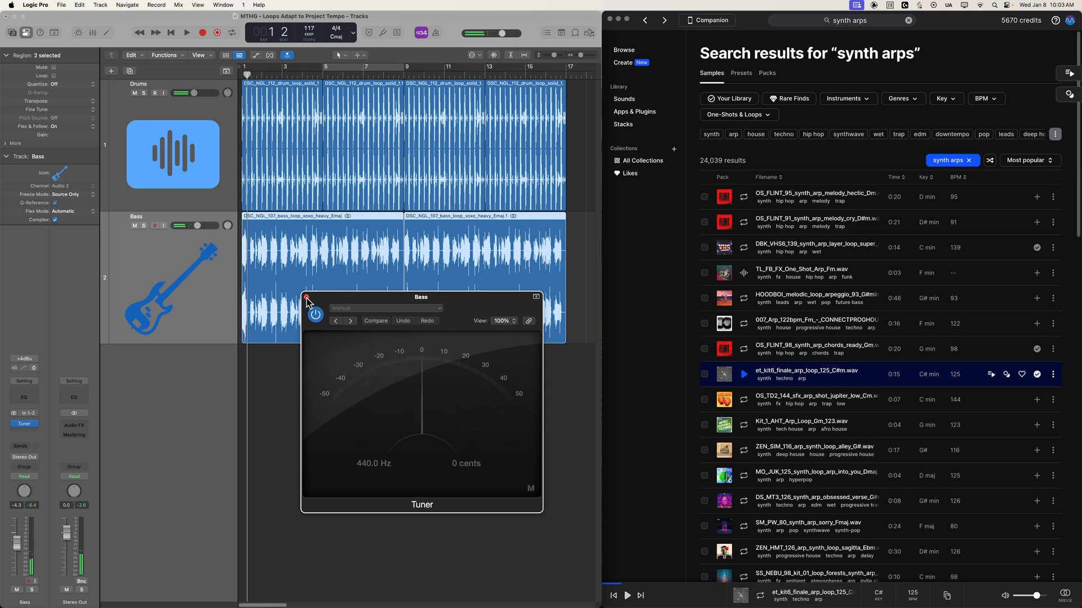
click(307, 296)
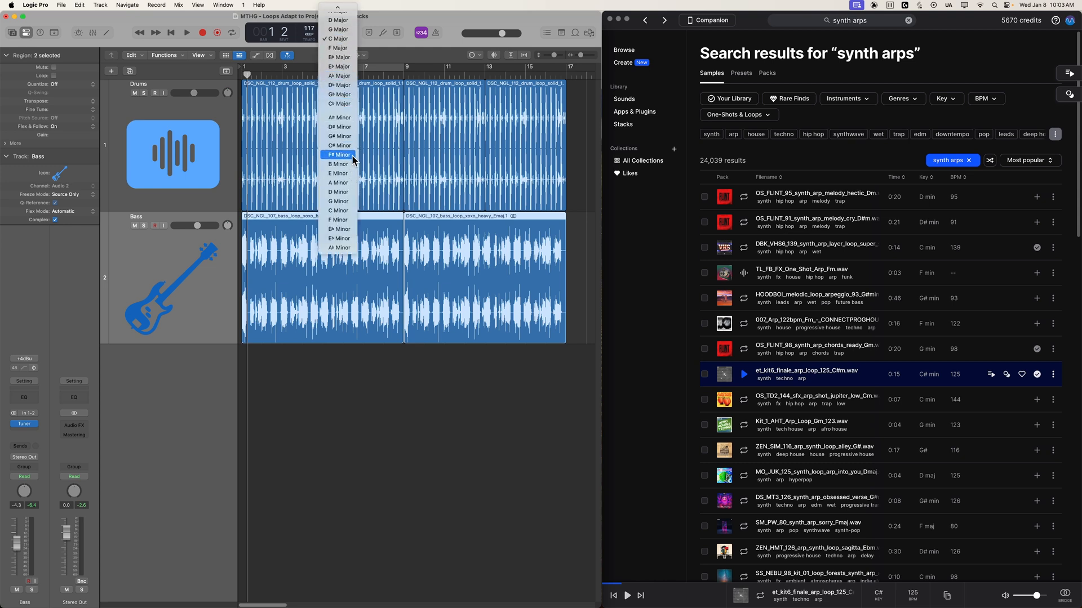
Change the project key in the LCD from C major to C# minor
click(340, 145)
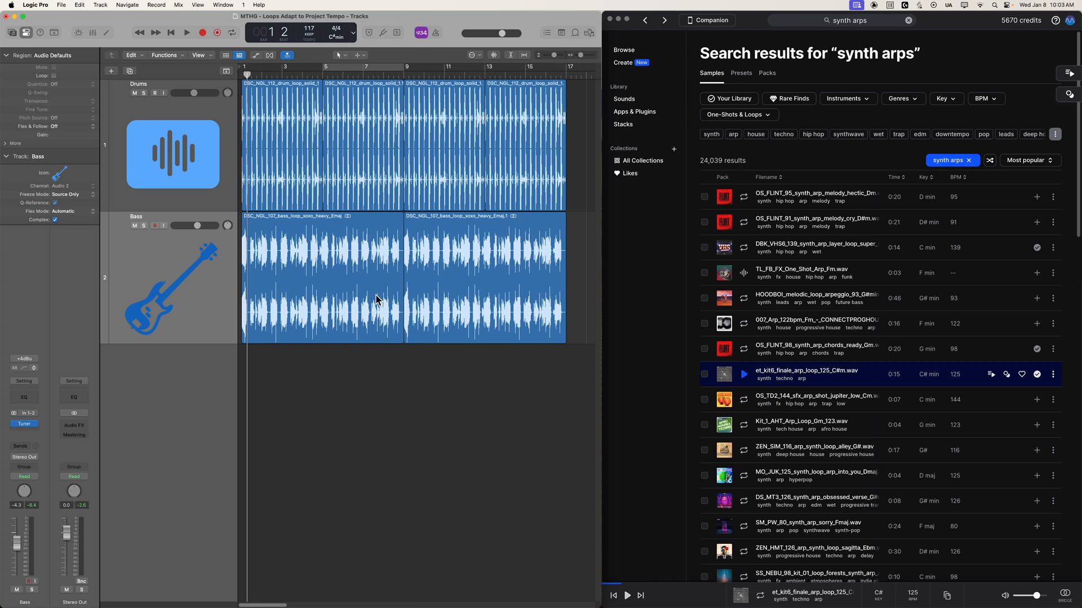
mouse_move(440, 299)
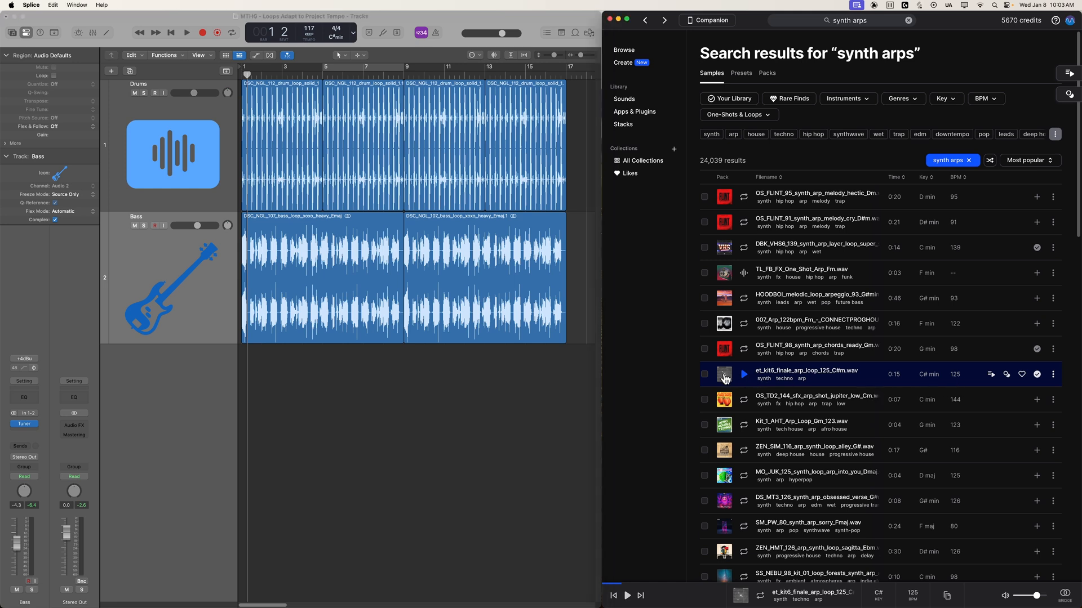
Add the et_kit6 C# minor arp loop on a new track, resize to 8 bars, repeat to bar 17
drag(723, 374, 317, 406)
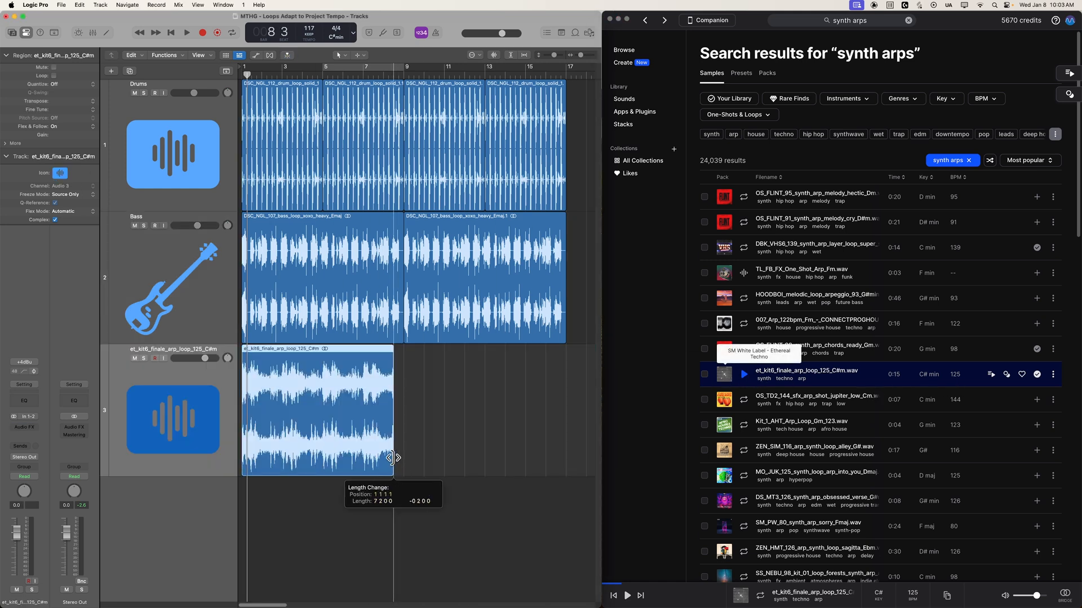
drag(392, 458, 404, 457)
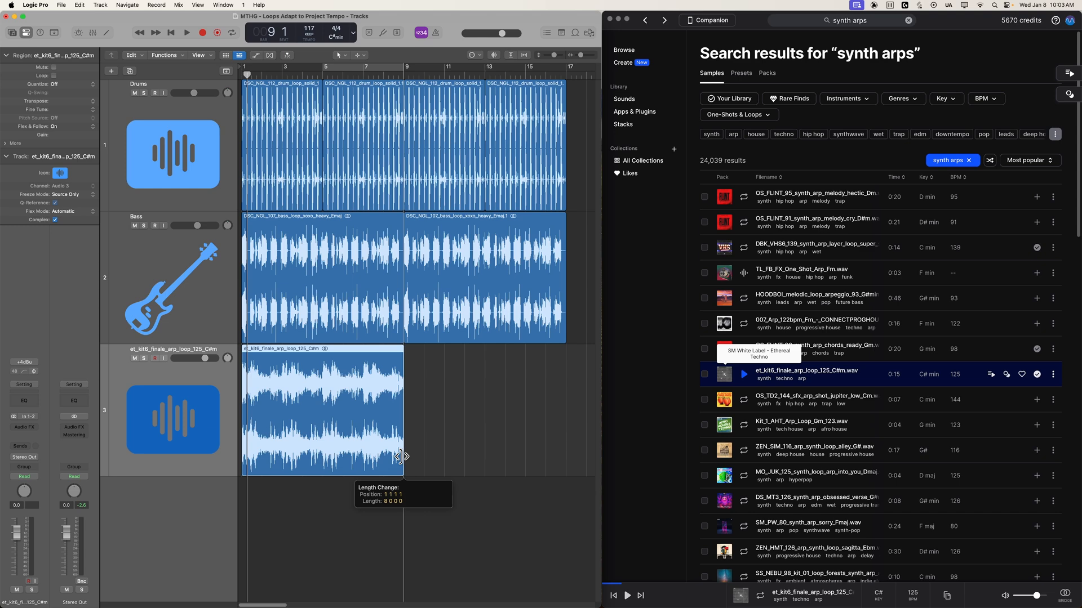
drag(403, 455, 565, 411)
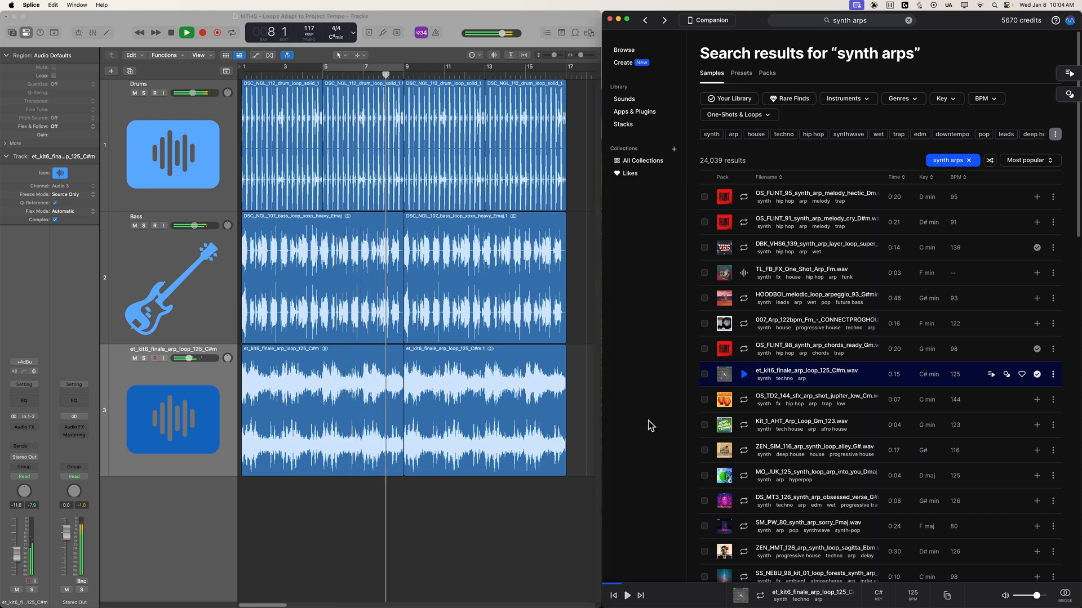
Stop playback and show Smart Tempo Project Settings from the tempo mode menu
click(185, 33)
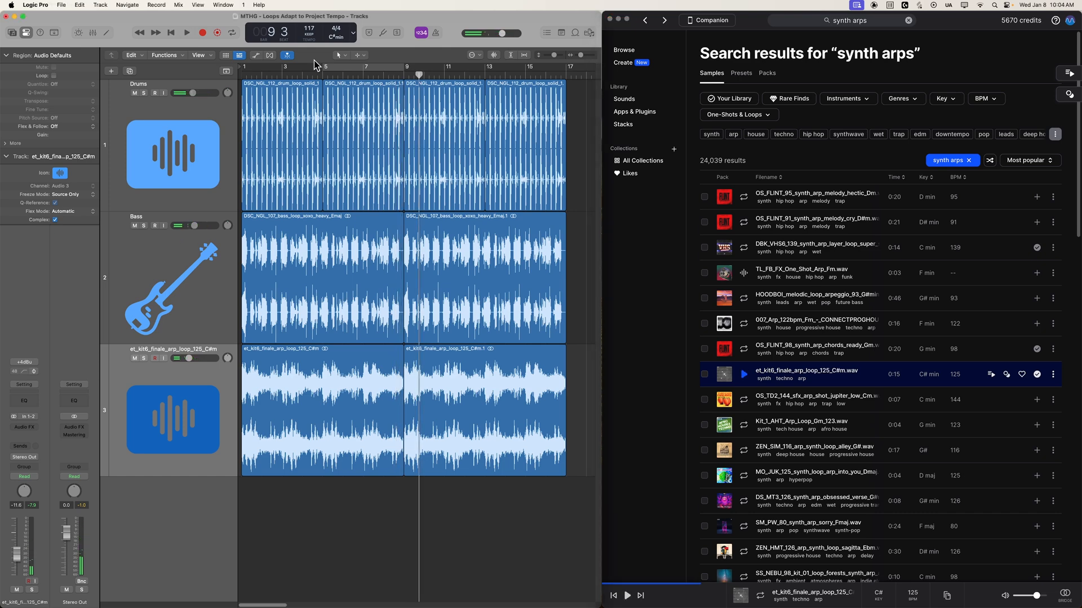
click(309, 33)
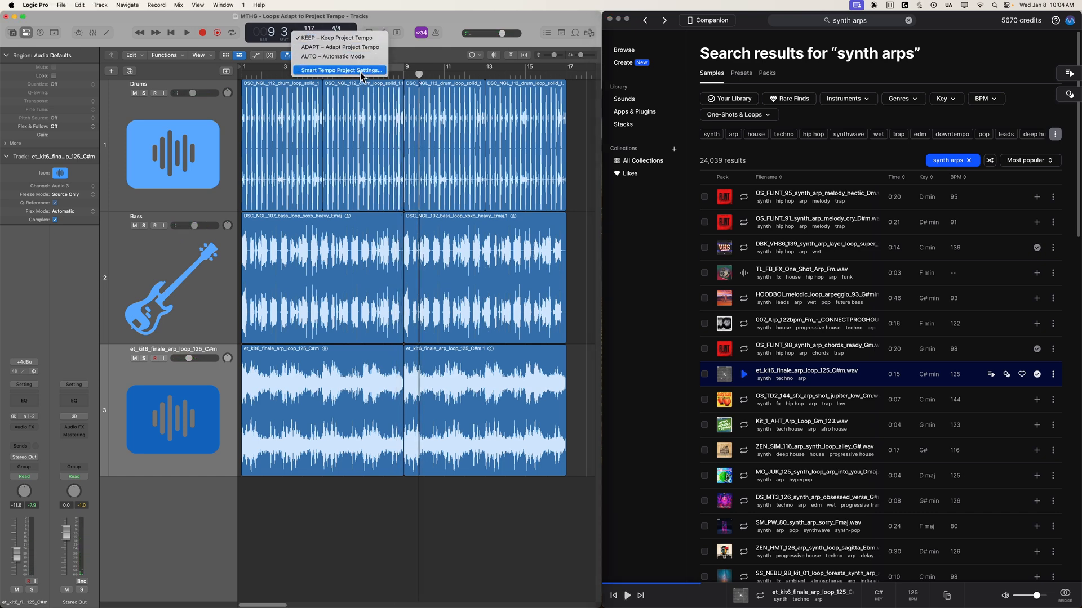
click(338, 70)
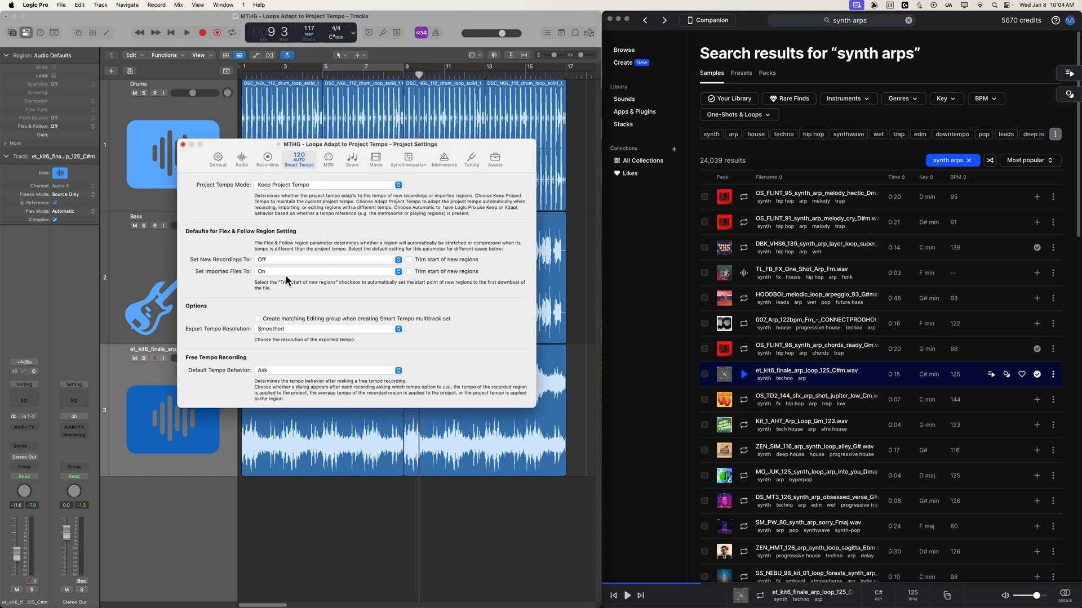